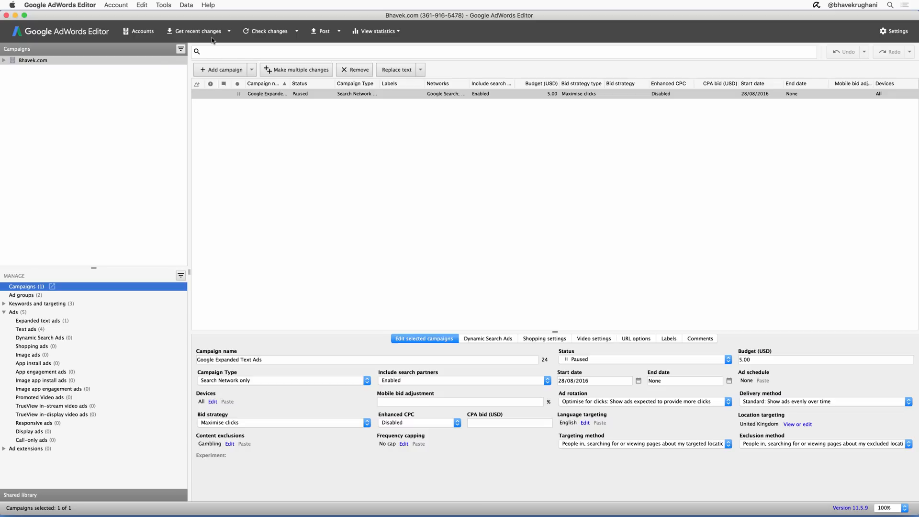
Step: Download recent changes for all campaigns so the Expanded Text Ads campaign appears
{"action": "left_click", "coordinate": [196, 31]}
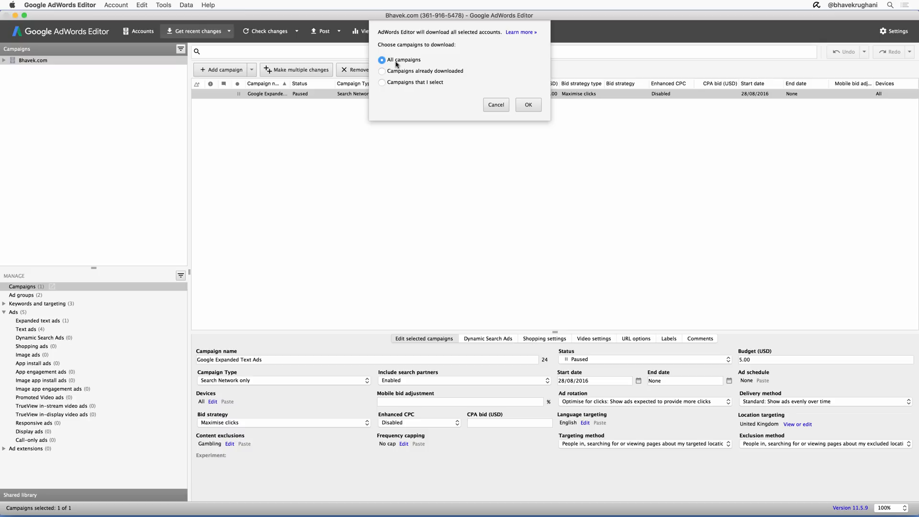
{"action": "mouse_move", "coordinate": [516, 118]}
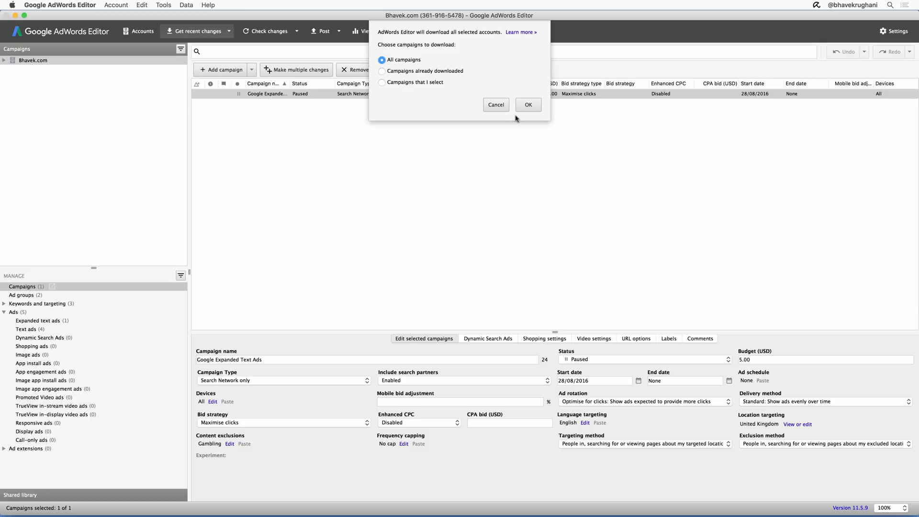
{"action": "left_click", "coordinate": [529, 105]}
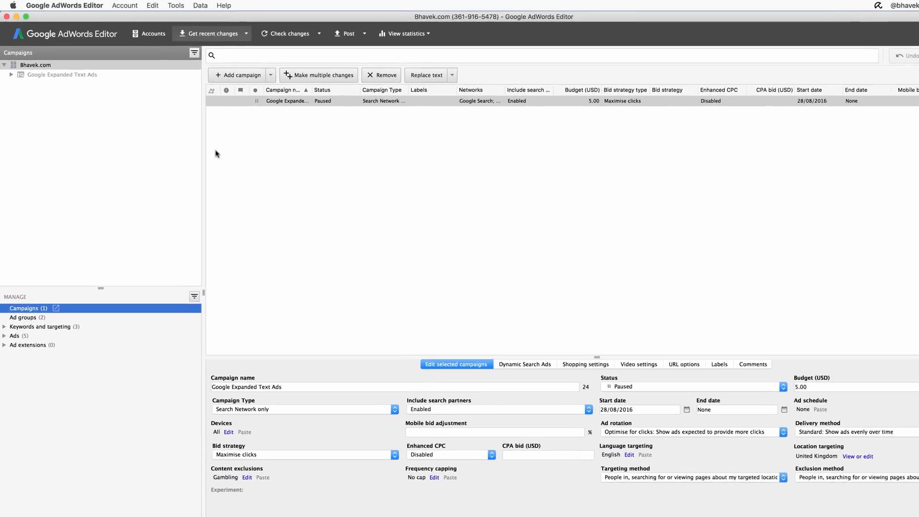
Step: Show the ad group's expanded text ads and start exporting the current view
{"action": "left_click", "coordinate": [11, 75]}
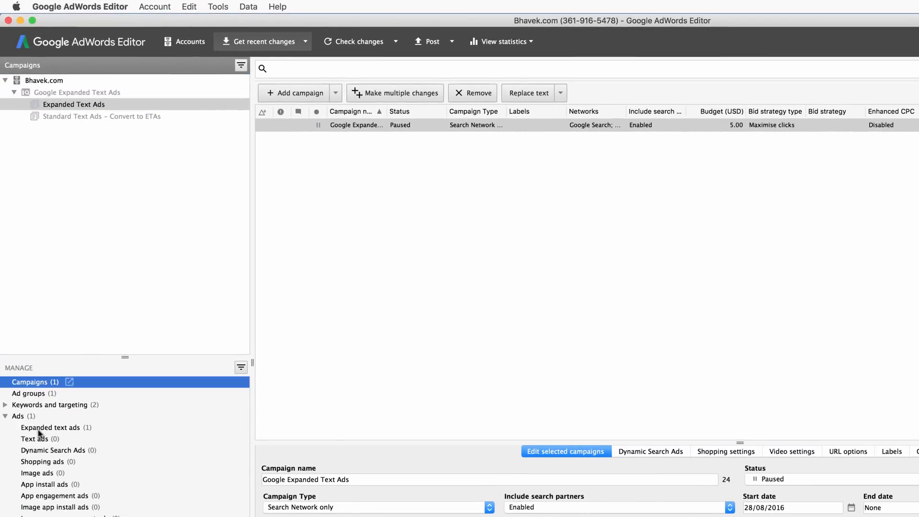
{"action": "left_click", "coordinate": [50, 427]}
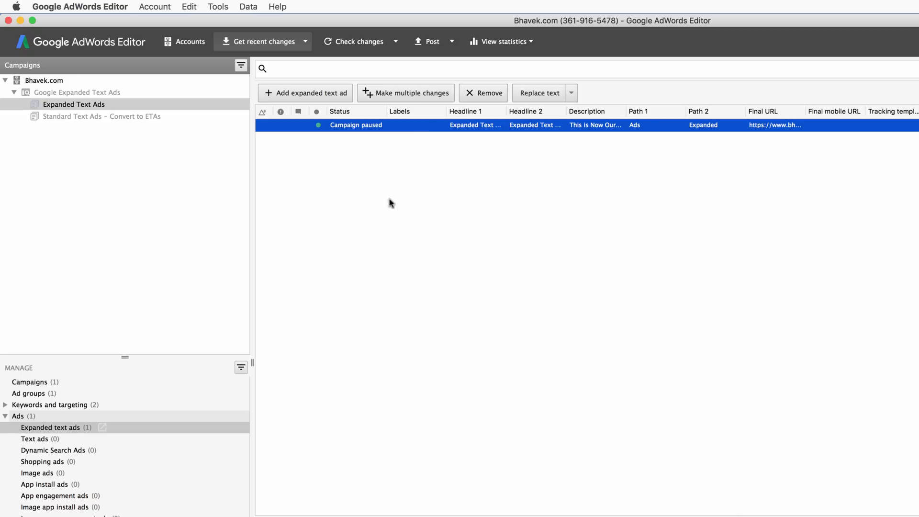
{"action": "left_click", "coordinate": [155, 7]}
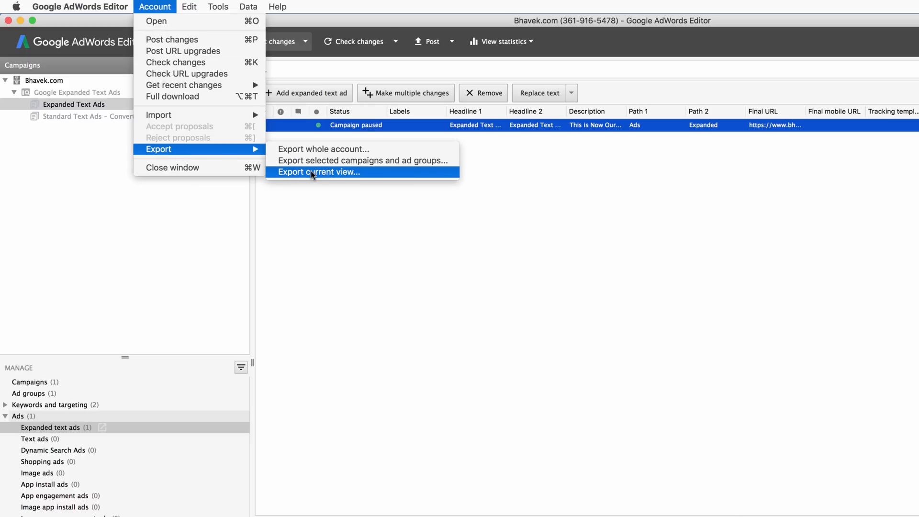
{"action": "left_click", "coordinate": [318, 173]}
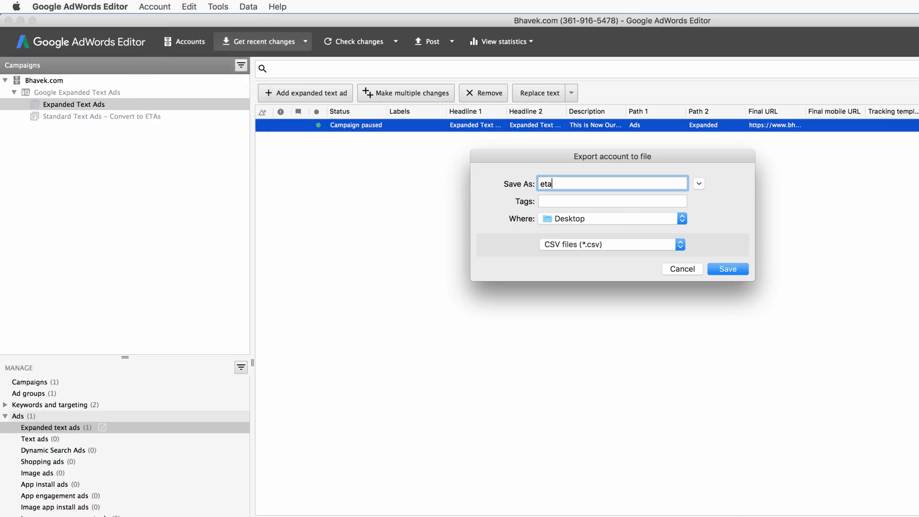
Step: Save the export as a CSV file named eta-ads on the Desktop
{"action": "type", "text": "-a"}
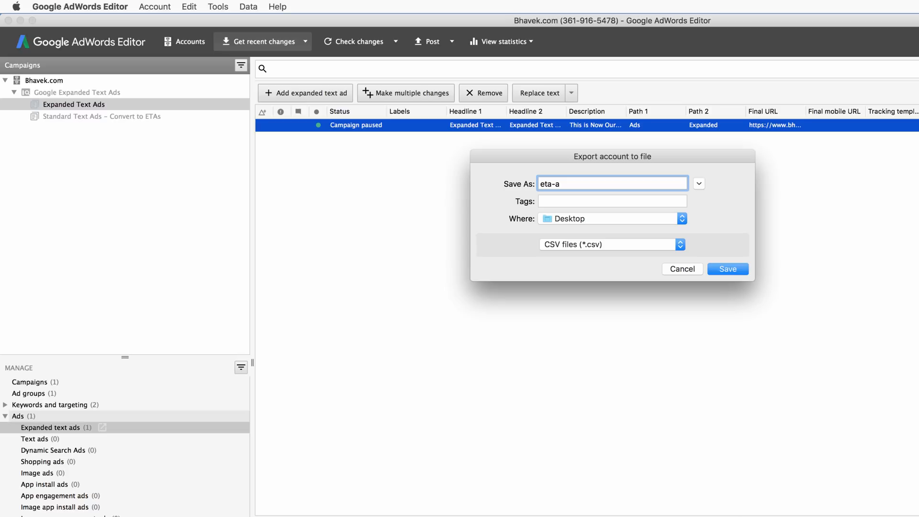
{"action": "type", "text": "ds"}
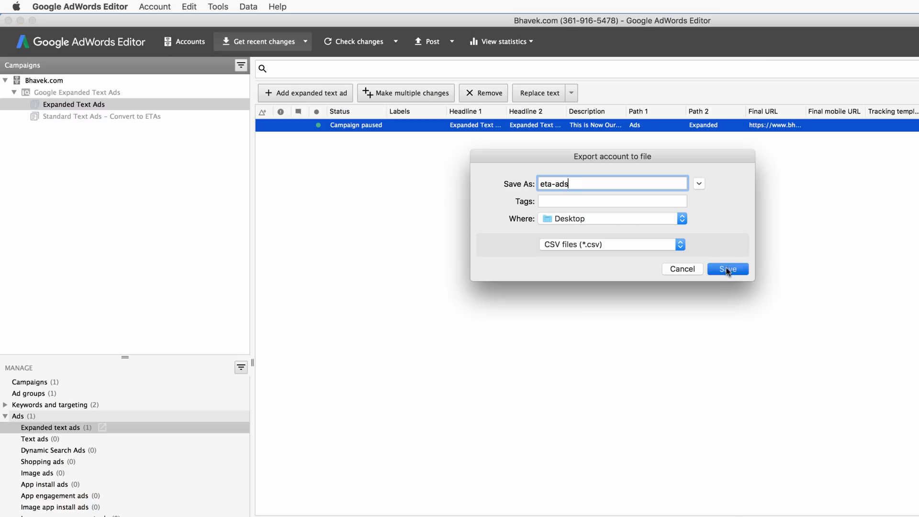
{"action": "left_click", "coordinate": [727, 268]}
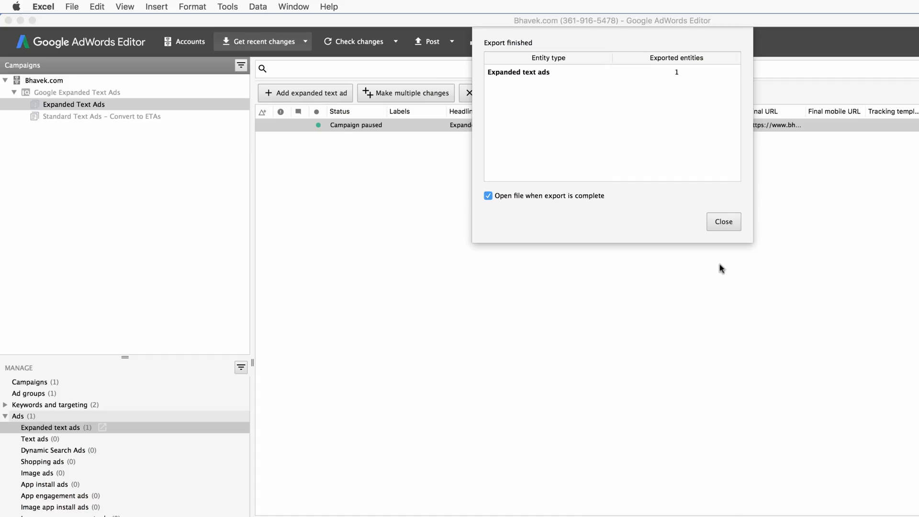
Step: Dismiss the export summary and delete the Labels, Approval Status and Comment columns
{"action": "left_click", "coordinate": [724, 222]}
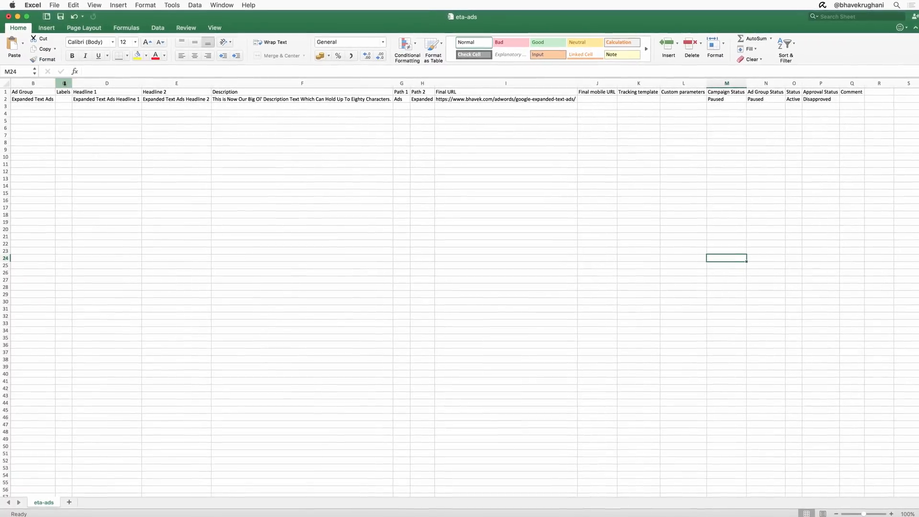
{"action": "right_click", "coordinate": [63, 83]}
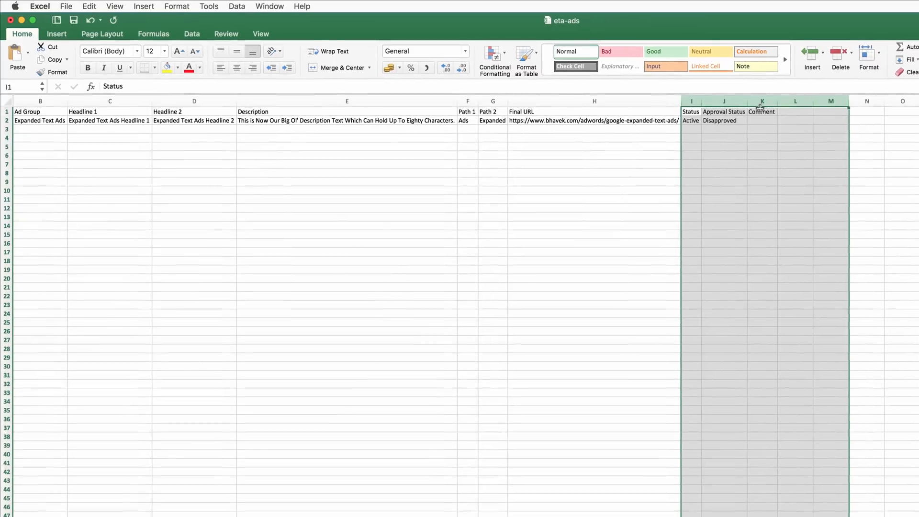
{"action": "right_click", "coordinate": [722, 111]}
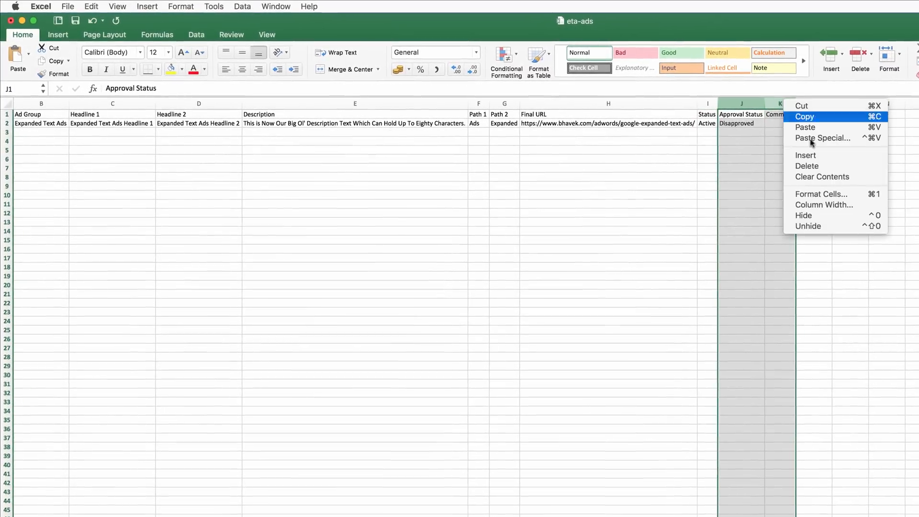
{"action": "left_click", "coordinate": [807, 166]}
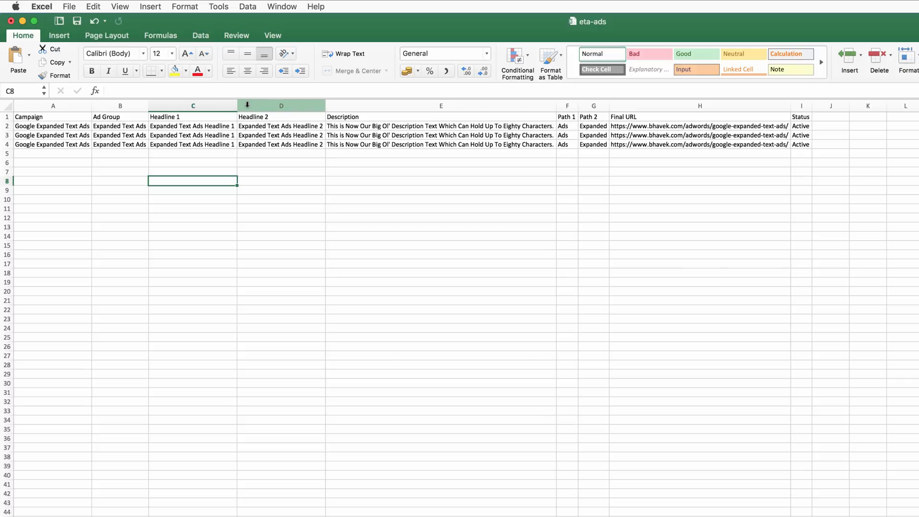
Step: Insert an H1 CC column before Headline 2
{"action": "right_click", "coordinate": [282, 105]}
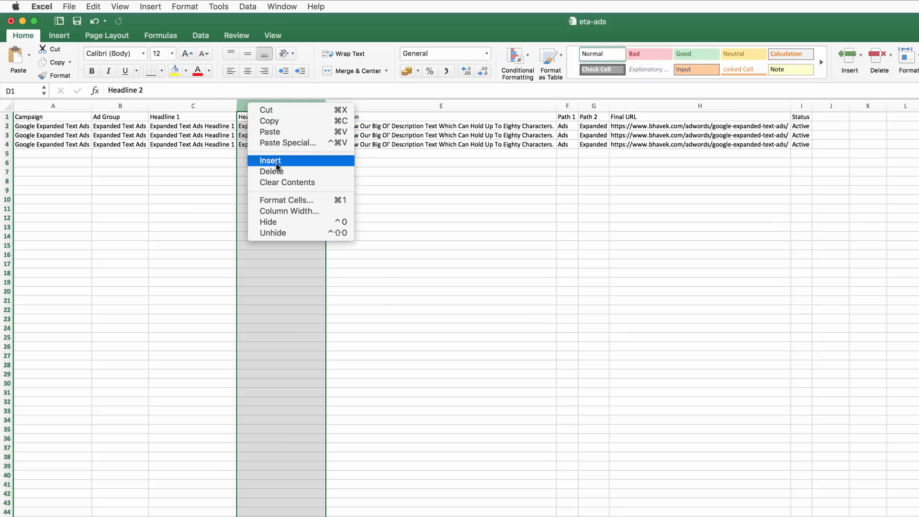
{"action": "left_click", "coordinate": [270, 161]}
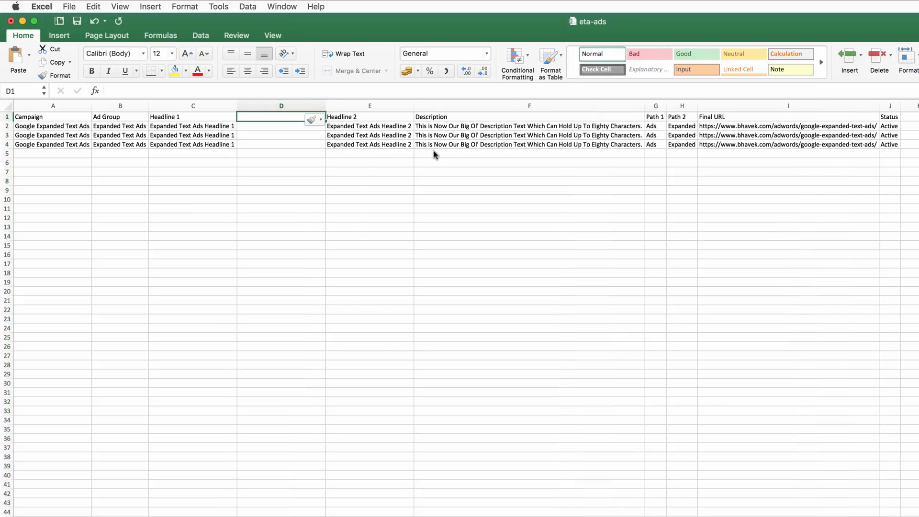
{"action": "type", "text": "H1 CC"}
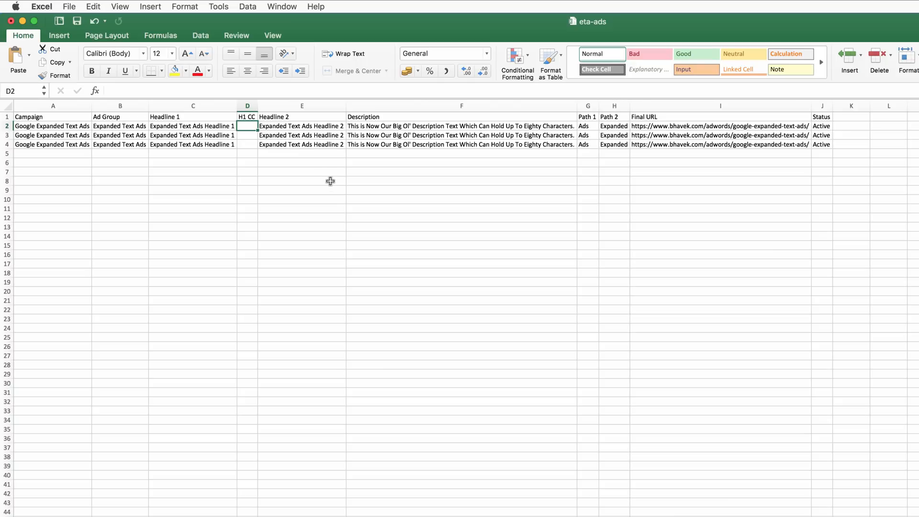
Step: Count Headline 1 characters with =LEN(C2) and fill it down, giving 28 for each ad
{"action": "type", "text": "=LEN("}
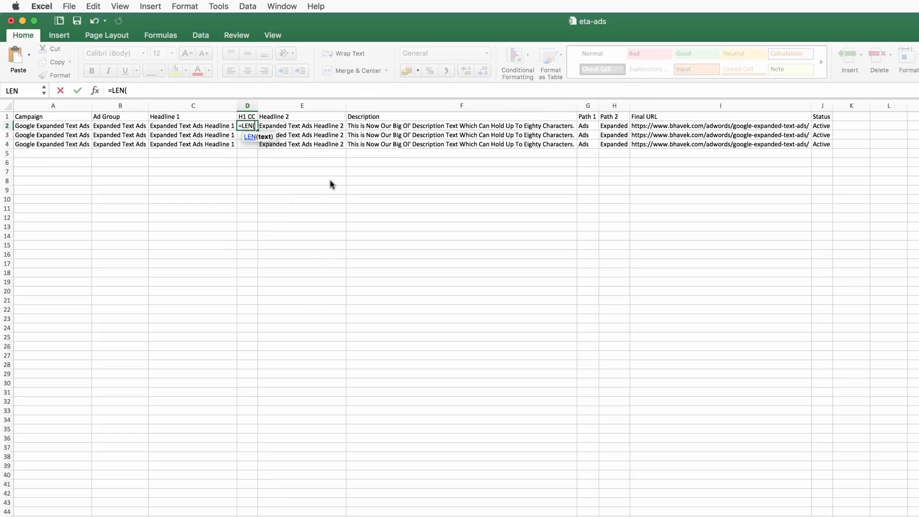
{"action": "left_click", "coordinate": [193, 125]}
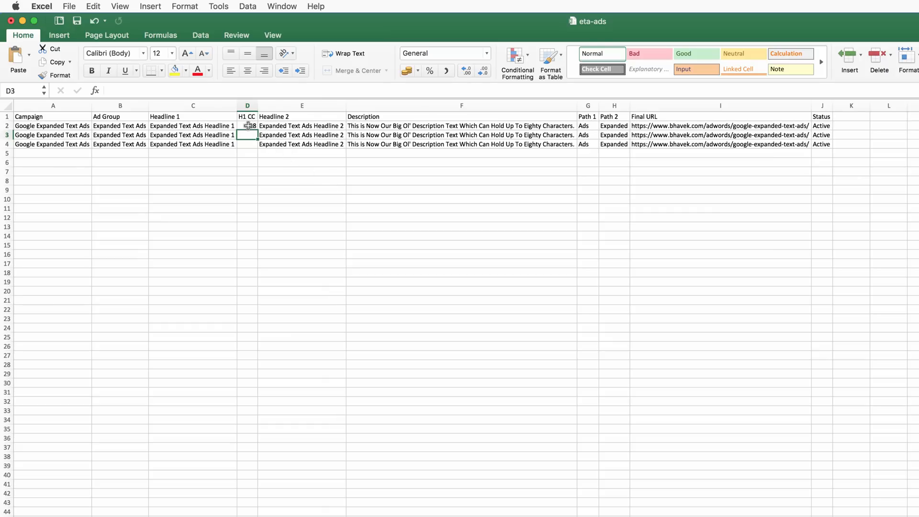
{"action": "left_click", "coordinate": [247, 125]}
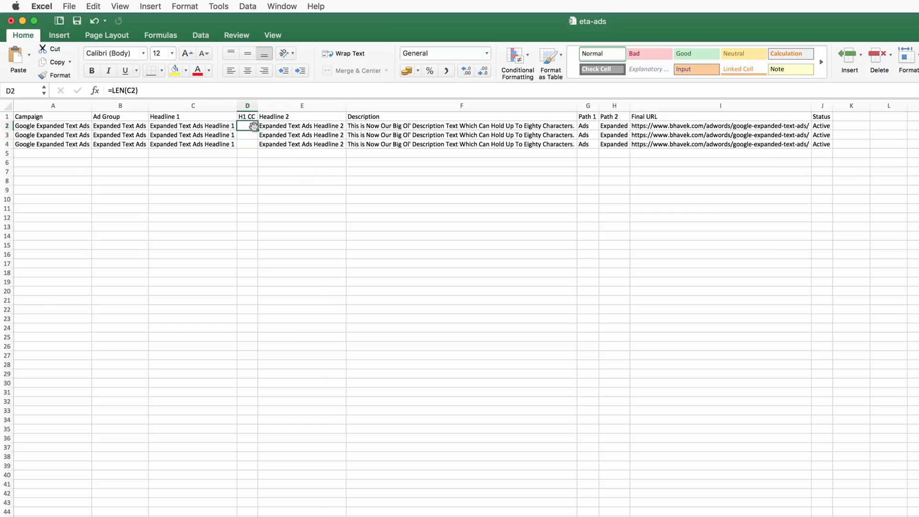
{"action": "left_click_drag", "start_coordinate": [247, 125], "coordinate": [247, 144]}
{"action": "type", "text": "H2 CC"}
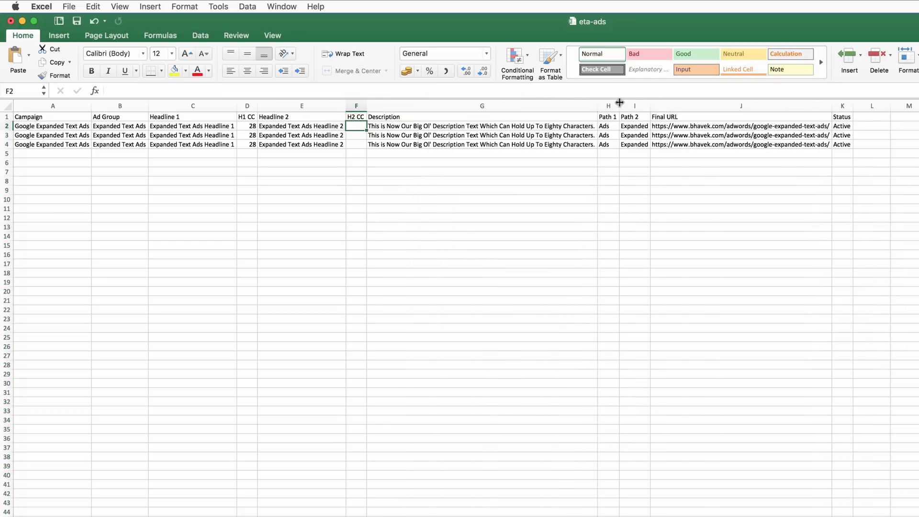
Step: Add LEN character counts for Headline 2, Description, Path 1 and Path 2 (28, 80, 3, 8)
{"action": "left_click", "coordinate": [651, 106]}
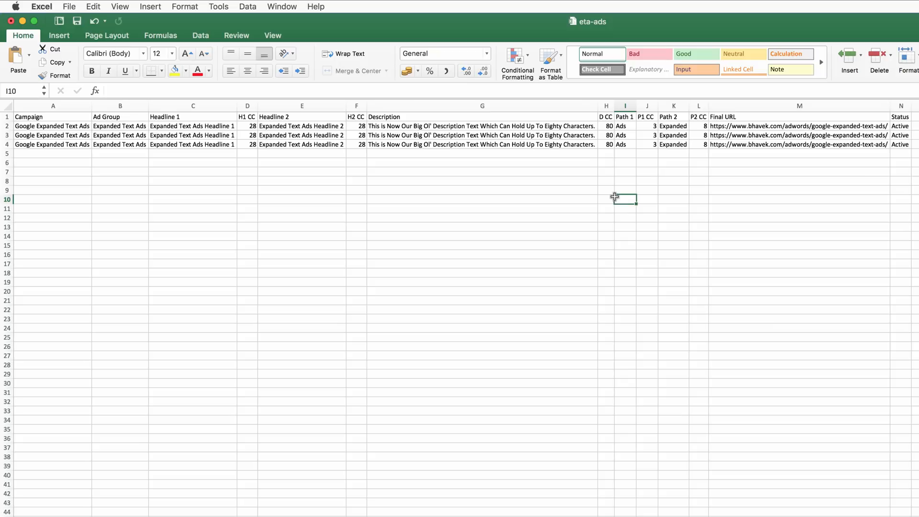
{"action": "left_click", "coordinate": [192, 135]}
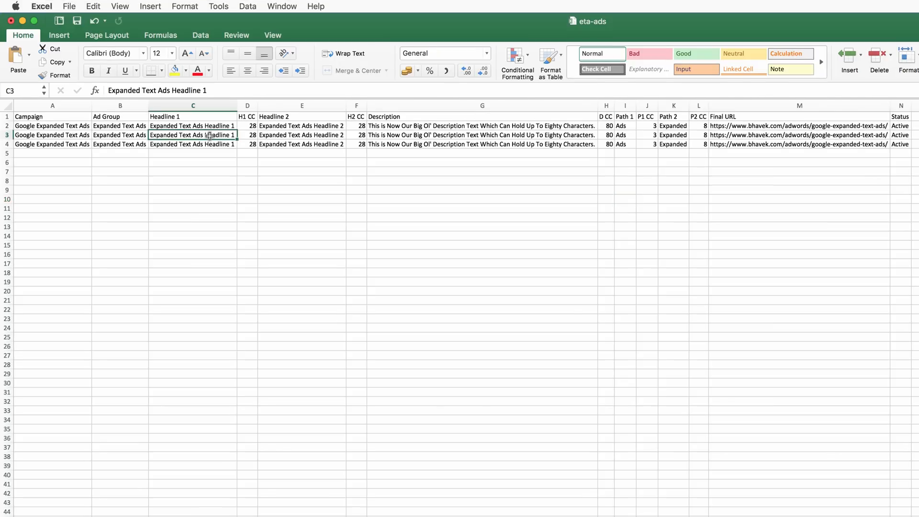
Step: Change the second ad's Headline 1 to 'Upload Google Expanded Text Ads', counting 31
{"action": "type", "text": "Upload Google"}
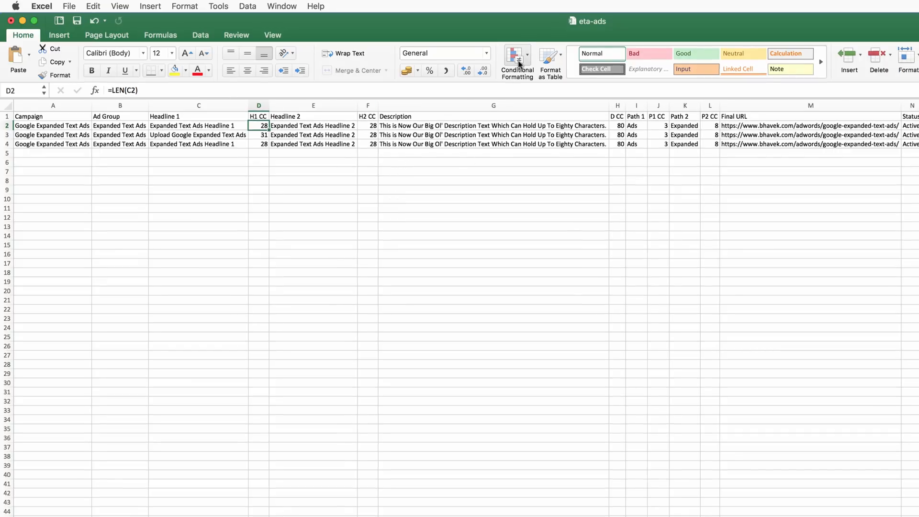
Step: Add a greater-than-30 highlight rule with light red fill to the H1 CC counts
{"action": "left_click", "coordinate": [517, 57]}
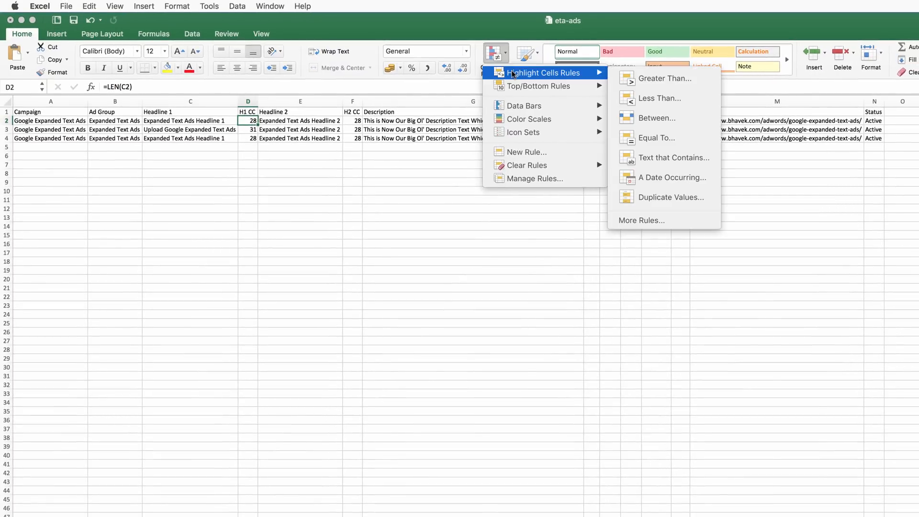
{"action": "left_click", "coordinate": [665, 79]}
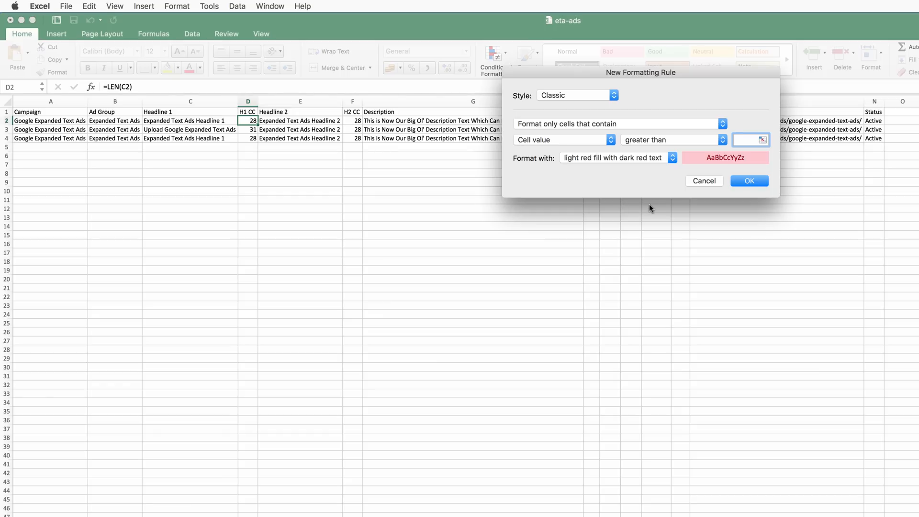
{"action": "left_click", "coordinate": [746, 140]}
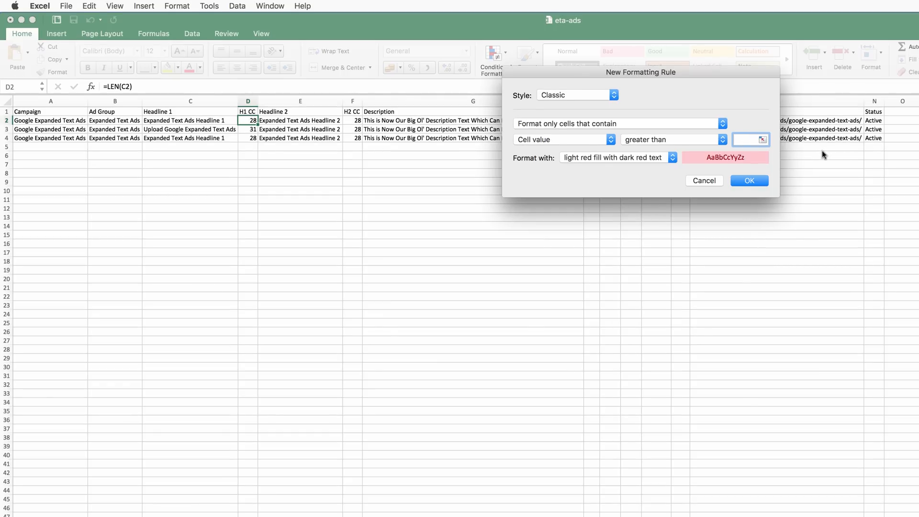
{"action": "type", "text": "30"}
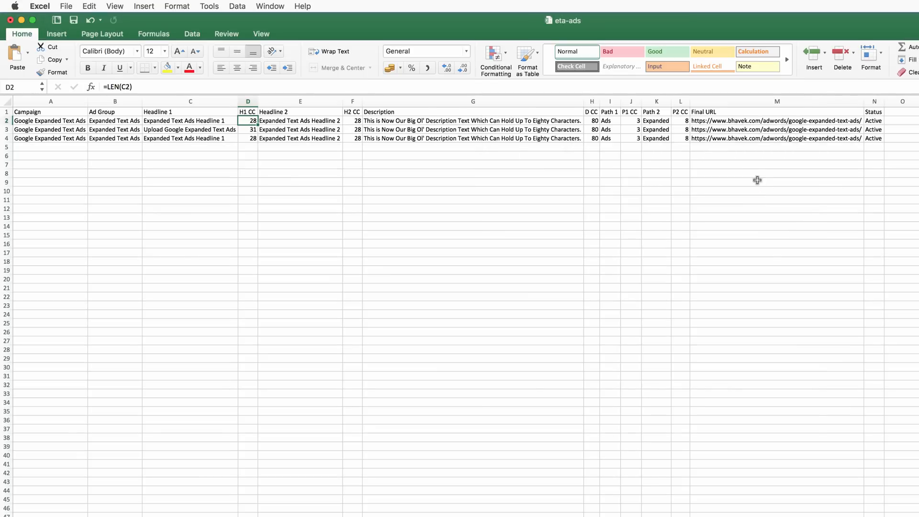
{"action": "mouse_move", "coordinate": [481, 179]}
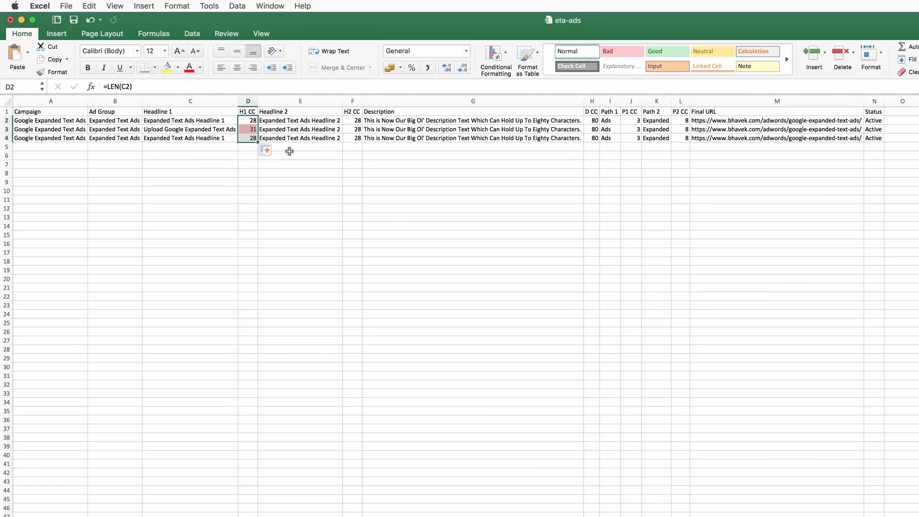
Step: Check the highlight and change the second Headline 1 to 'Google Expanded Text Ads H1', counting 27
{"action": "left_click", "coordinate": [300, 199]}
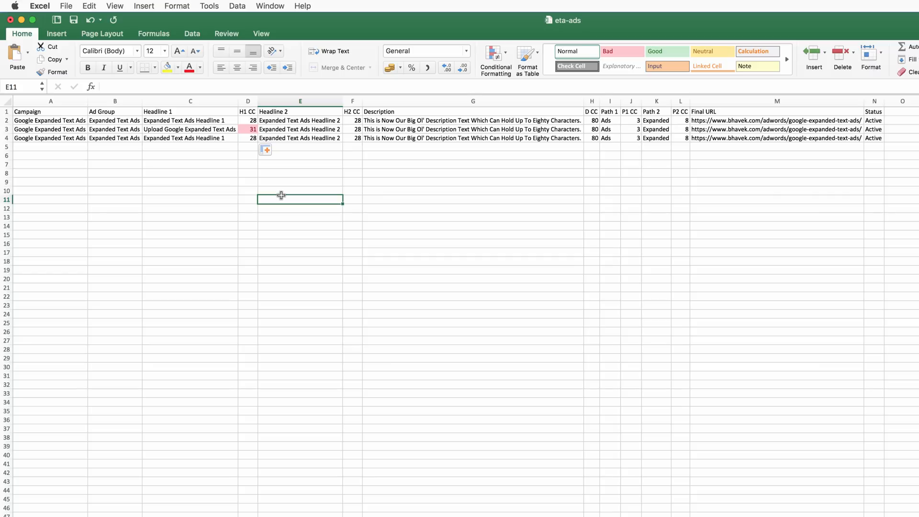
{"action": "type", "text": "Google E"}
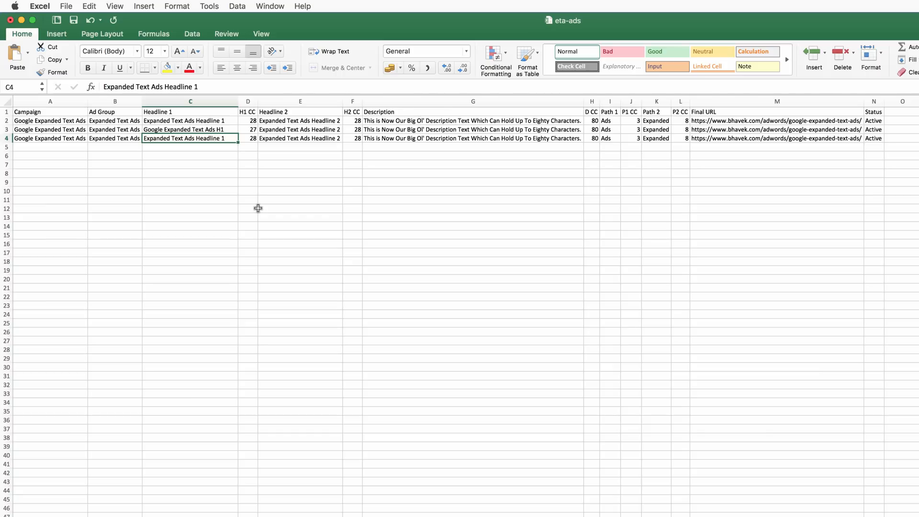
{"action": "left_click", "coordinate": [247, 121]}
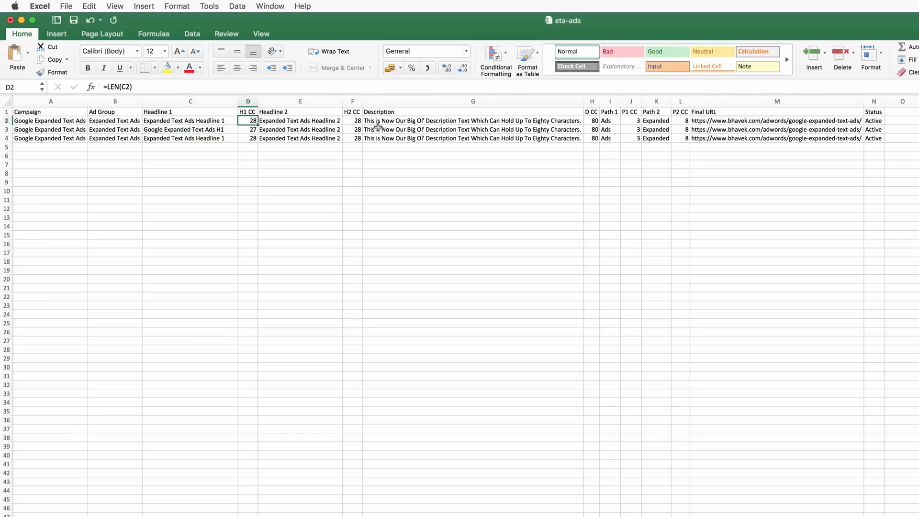
{"action": "left_click", "coordinate": [496, 53]}
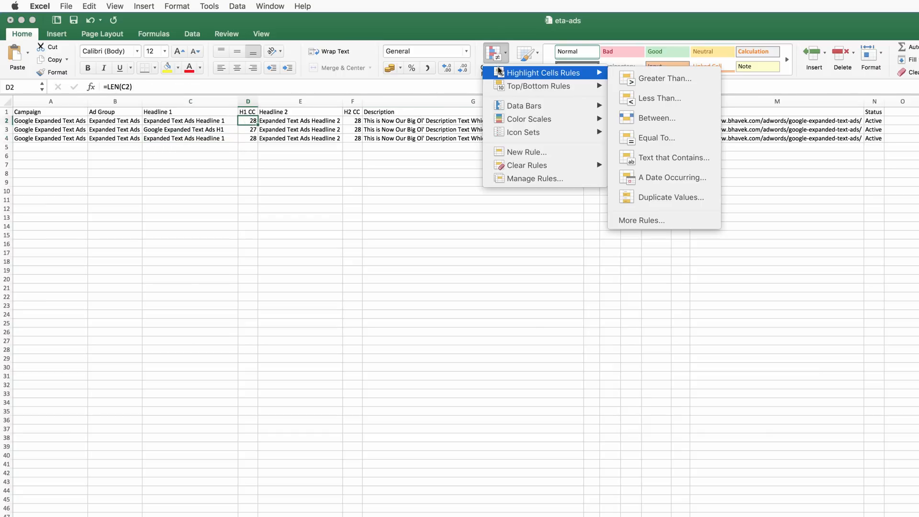
{"action": "mouse_move", "coordinate": [643, 102]}
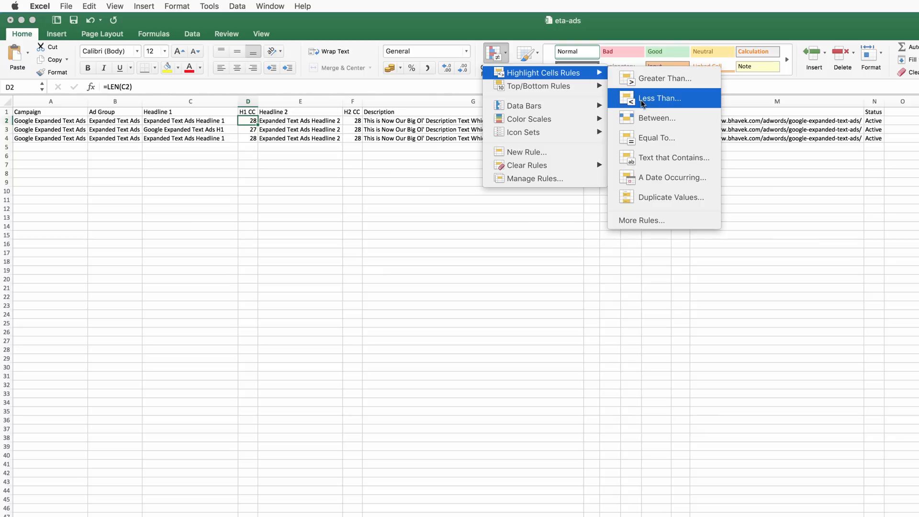
{"action": "mouse_move", "coordinate": [643, 120]}
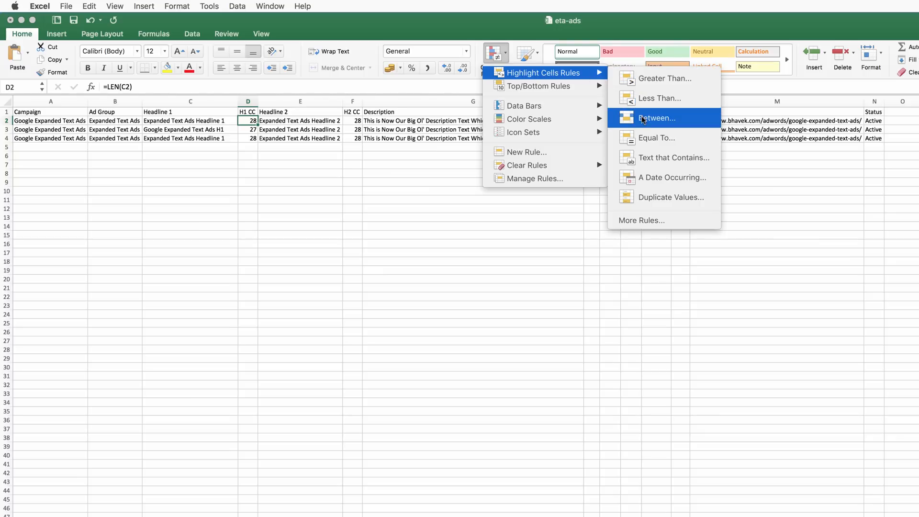
Step: Add a between 25 and 30 rule with green fill to the H1 CC counts
{"action": "left_click", "coordinate": [657, 118]}
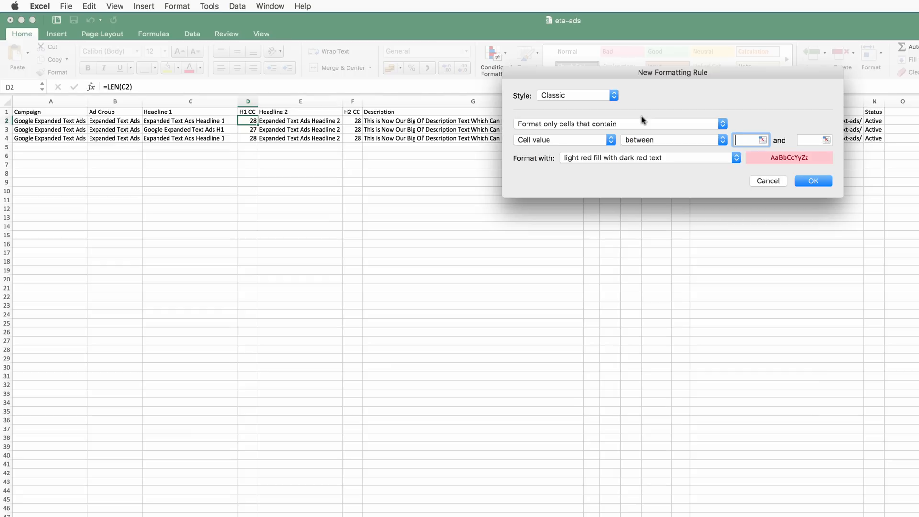
{"action": "mouse_move", "coordinate": [705, 71]}
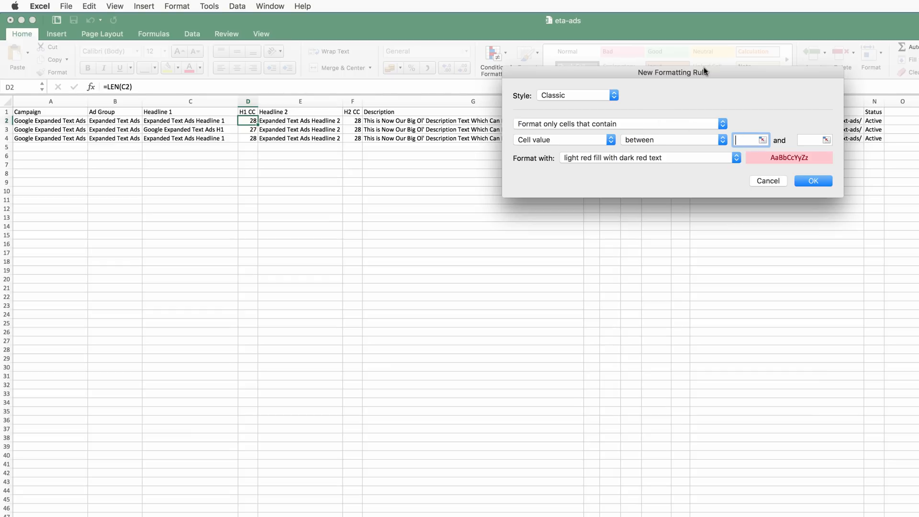
{"action": "type", "text": "25"}
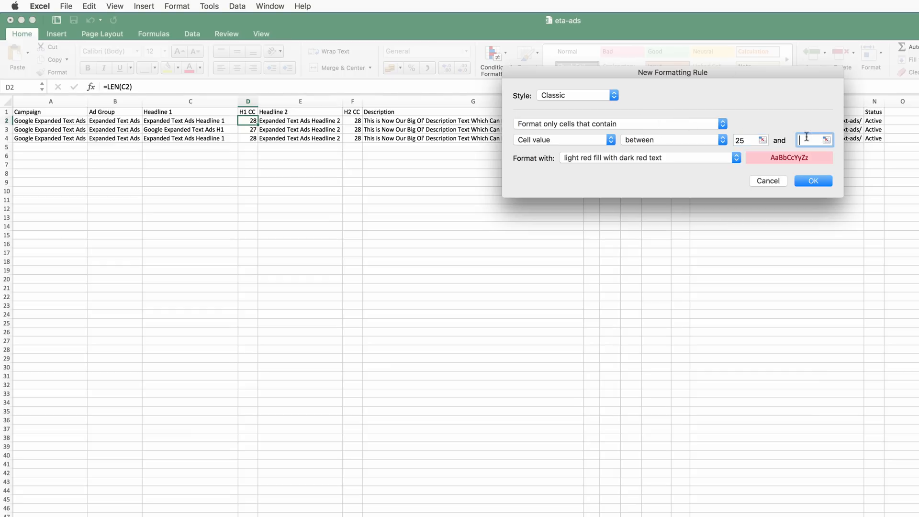
{"action": "type", "text": "30"}
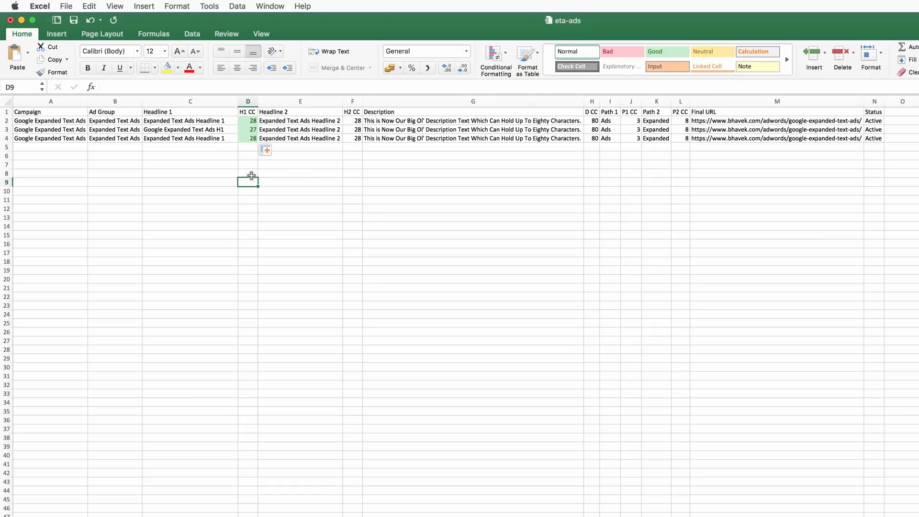
{"action": "mouse_move", "coordinate": [204, 140]}
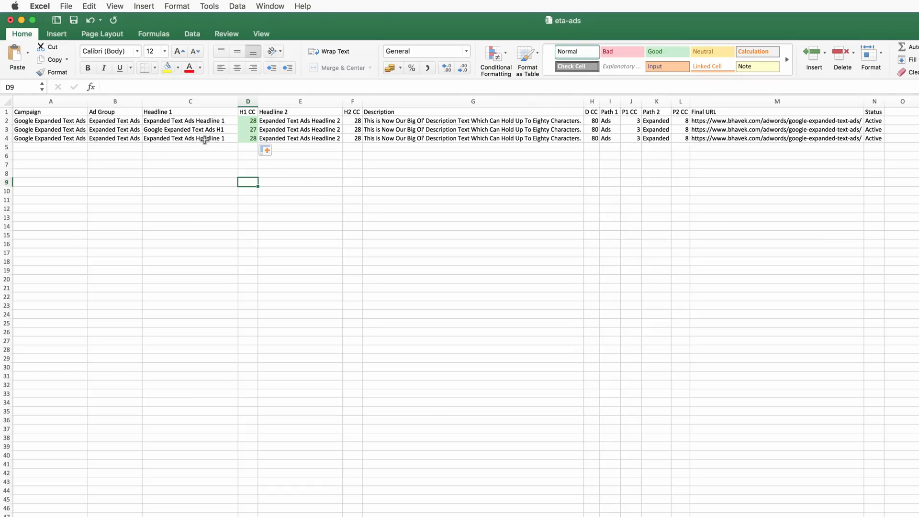
Step: Shorten the third ad's Headline 1 to 'Expanded Text Ads', dropping its count to 17
{"action": "double_click", "coordinate": [190, 138]}
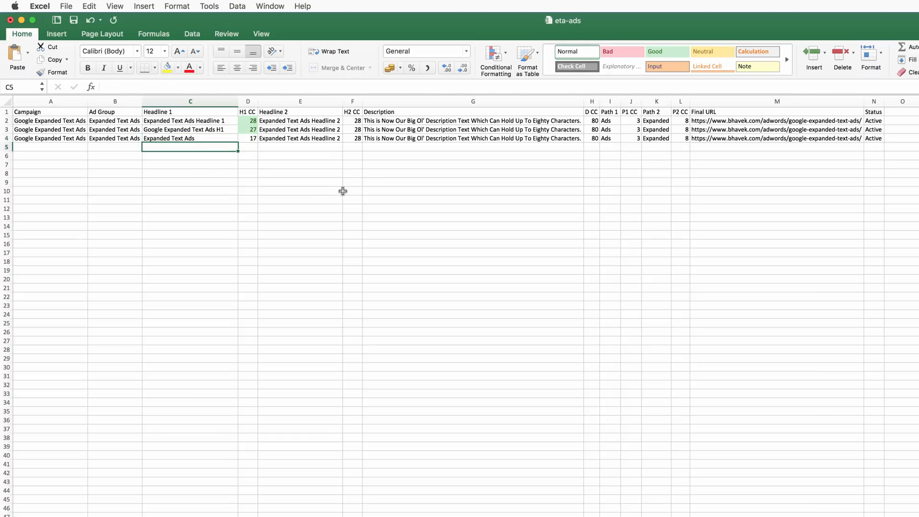
{"action": "mouse_move", "coordinate": [308, 198]}
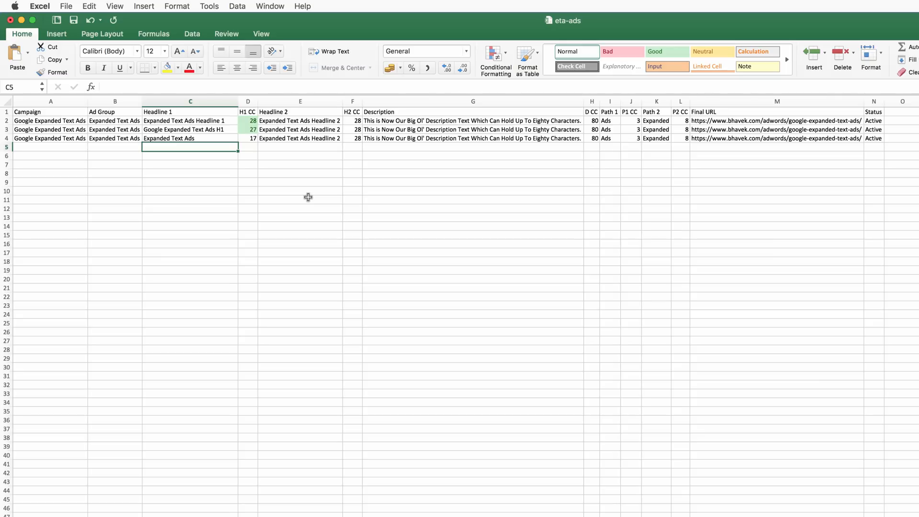
{"action": "mouse_move", "coordinate": [268, 152]}
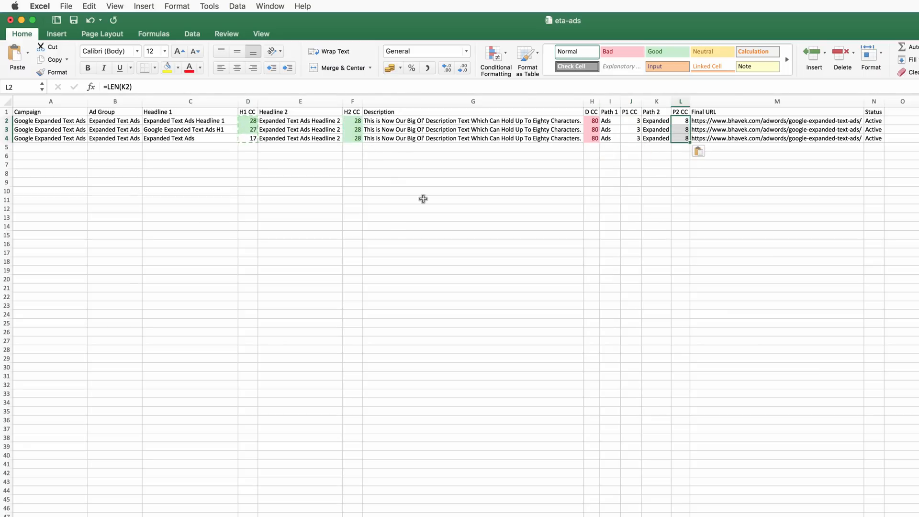
Step: Review the existing conditional formatting rules on the D CC counts
{"action": "left_click", "coordinate": [352, 120]}
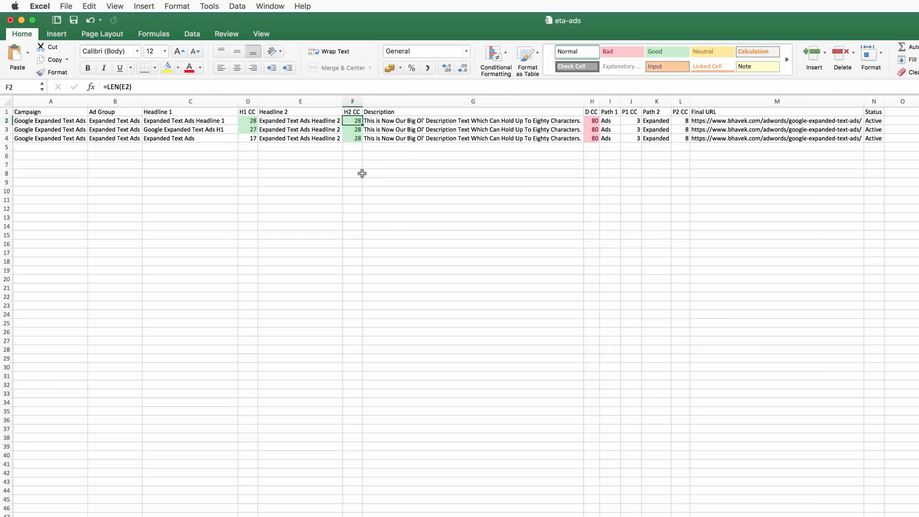
{"action": "mouse_move", "coordinate": [373, 195]}
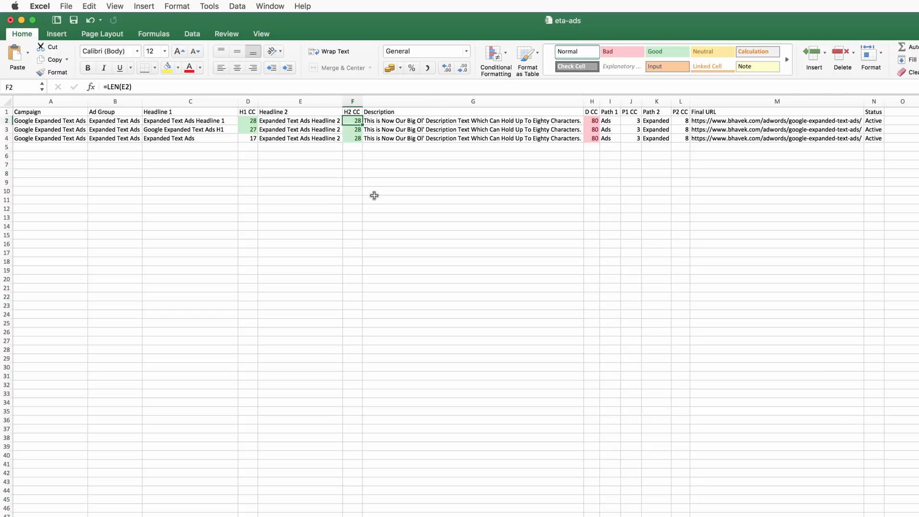
{"action": "left_click", "coordinate": [591, 121]}
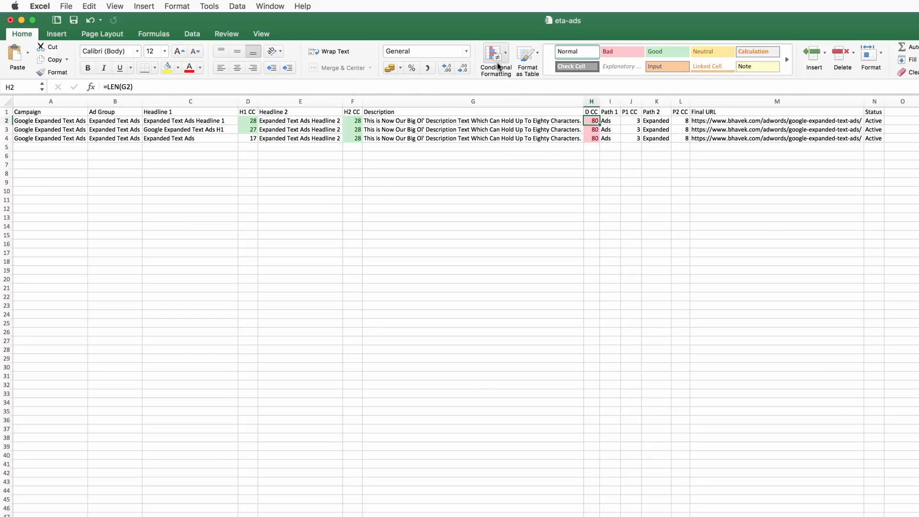
{"action": "left_click", "coordinate": [493, 56]}
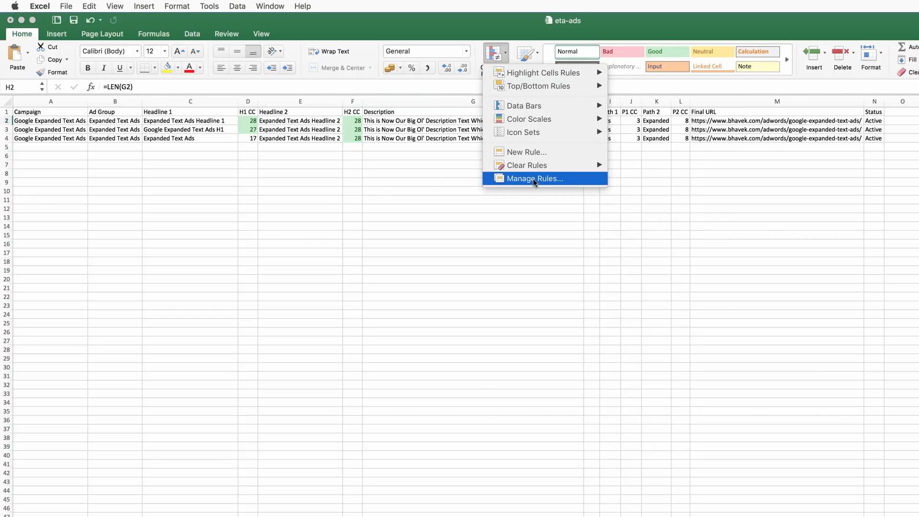
{"action": "left_click", "coordinate": [534, 178]}
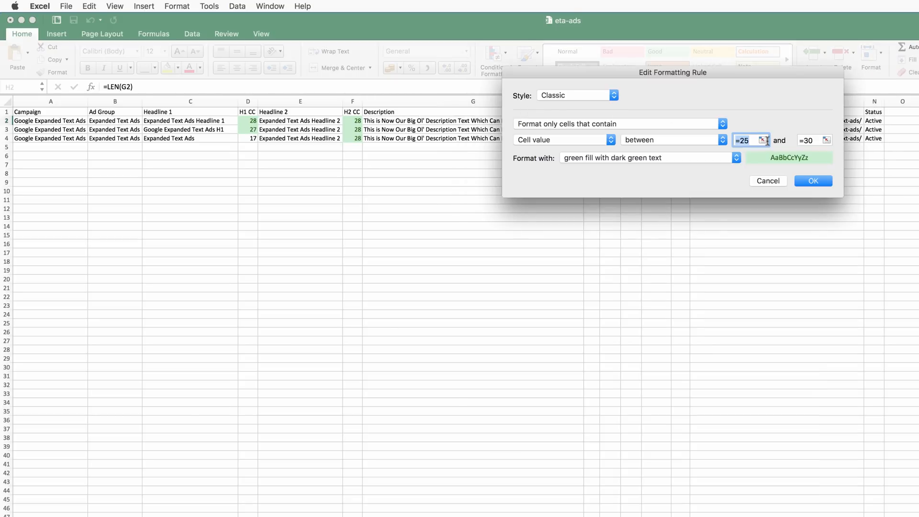
Step: Set D CC rules to green between 75 and 80 and light red above 80
{"action": "type", "text": "75"}
{"action": "left_click", "coordinate": [813, 140]}
{"action": "type", "text": "8"}
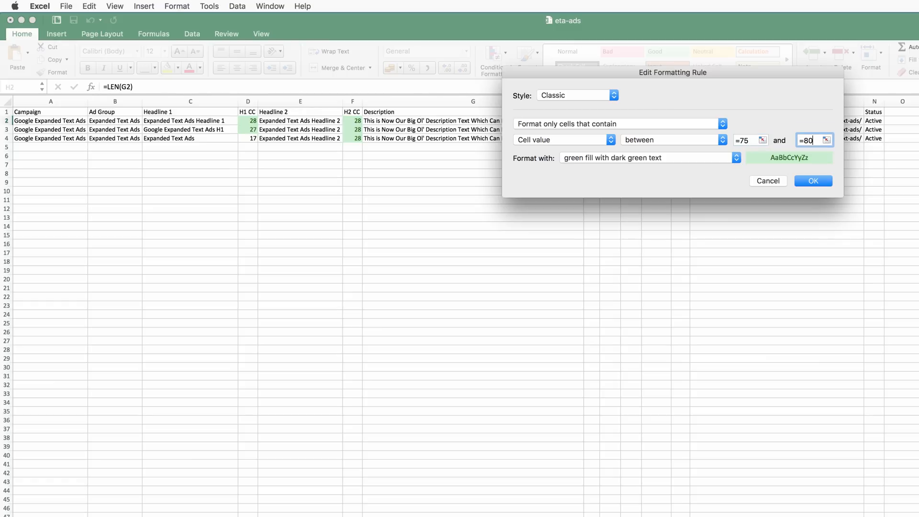
{"action": "left_click", "coordinate": [813, 181]}
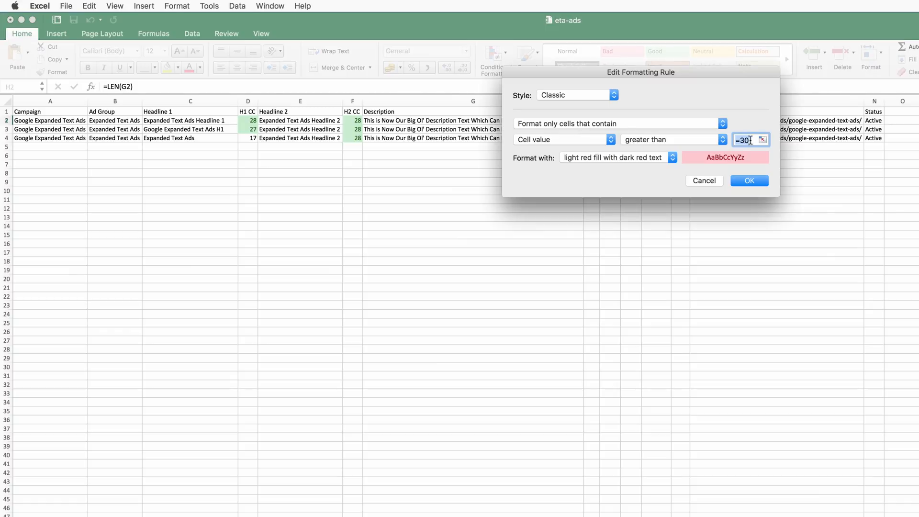
{"action": "left_click", "coordinate": [749, 180]}
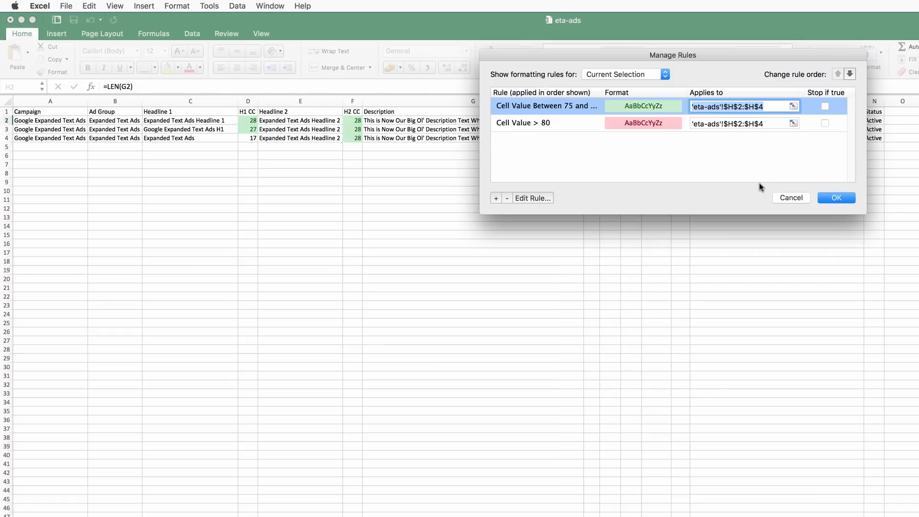
{"action": "mouse_move", "coordinate": [779, 188]}
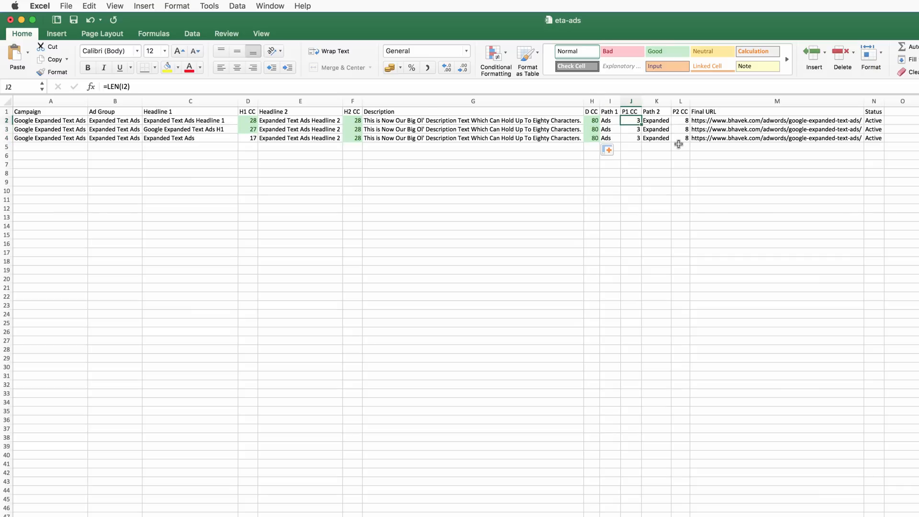
Step: Delete the green between-range rule from the P1 CC counts
{"action": "left_click", "coordinate": [495, 58]}
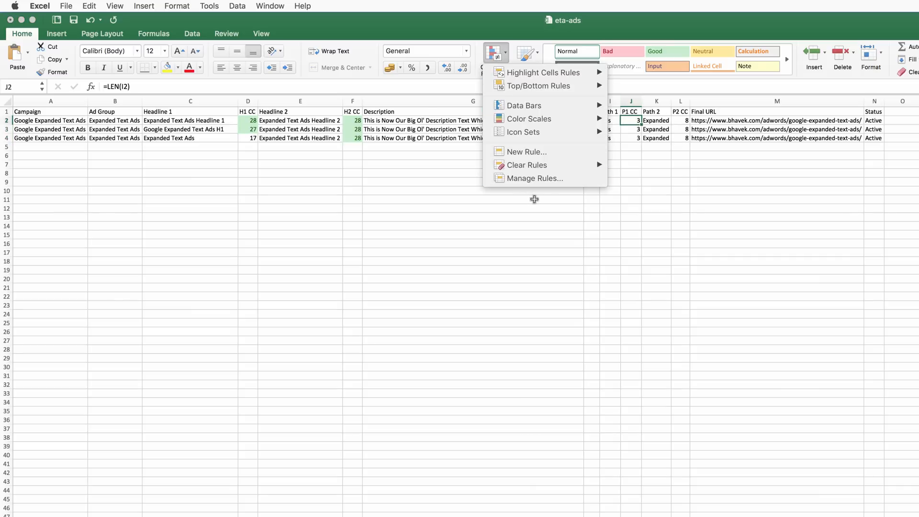
{"action": "left_click", "coordinate": [534, 178]}
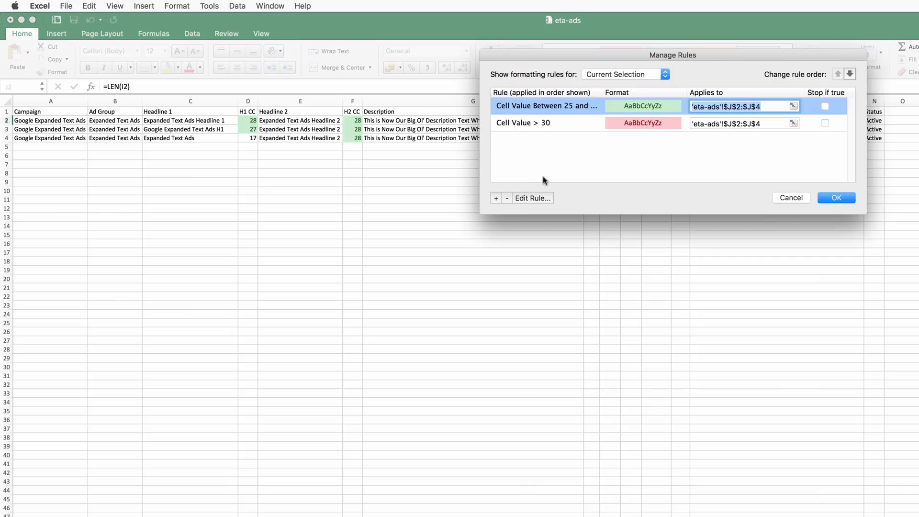
{"action": "mouse_move", "coordinate": [543, 198]}
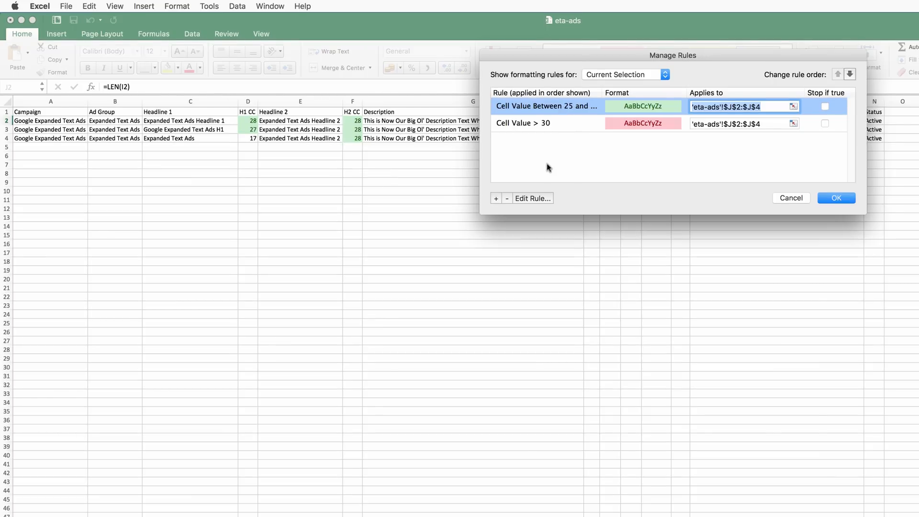
{"action": "left_click", "coordinate": [507, 198]}
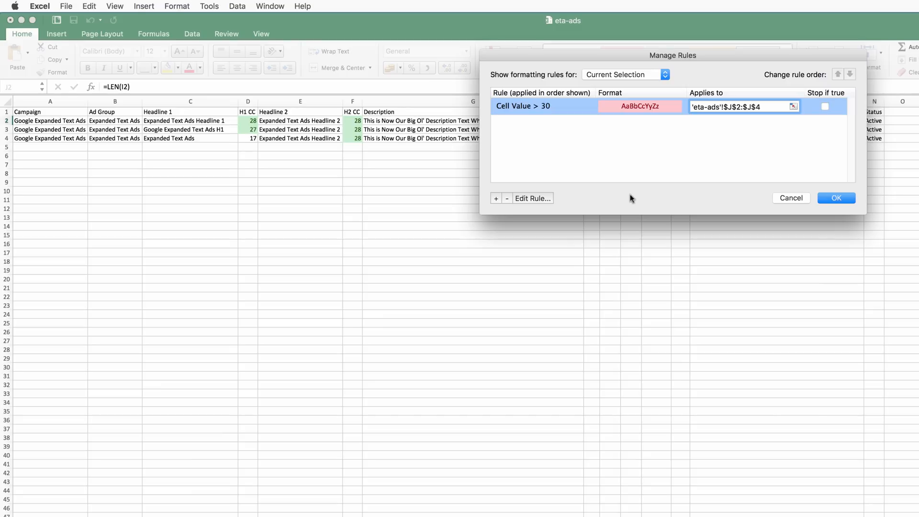
Step: Change the remaining P1 CC rule to light red above 15 and apply it
{"action": "left_click", "coordinate": [736, 107]}
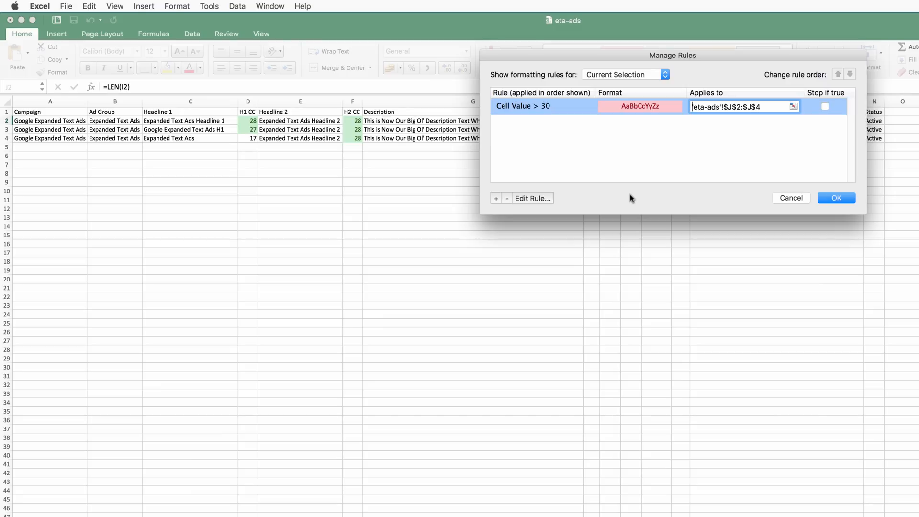
{"action": "left_click", "coordinate": [532, 198]}
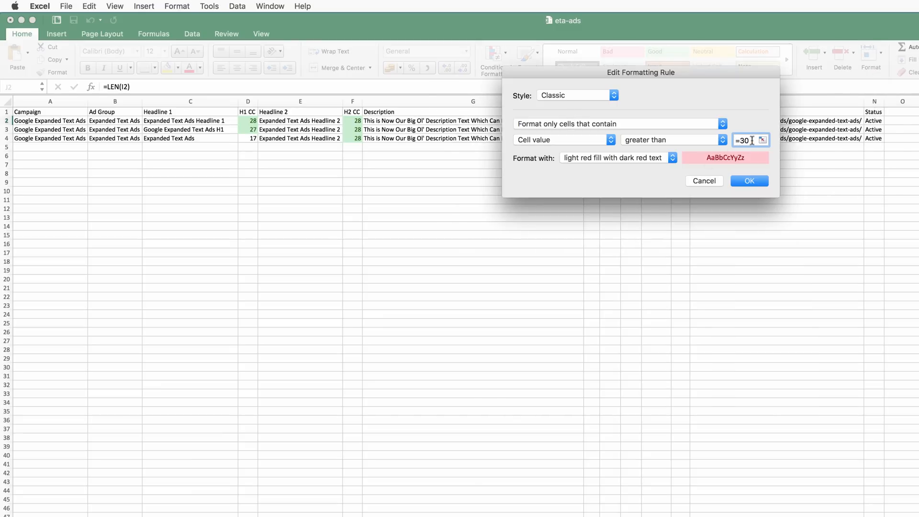
{"action": "left_click", "coordinate": [749, 180]}
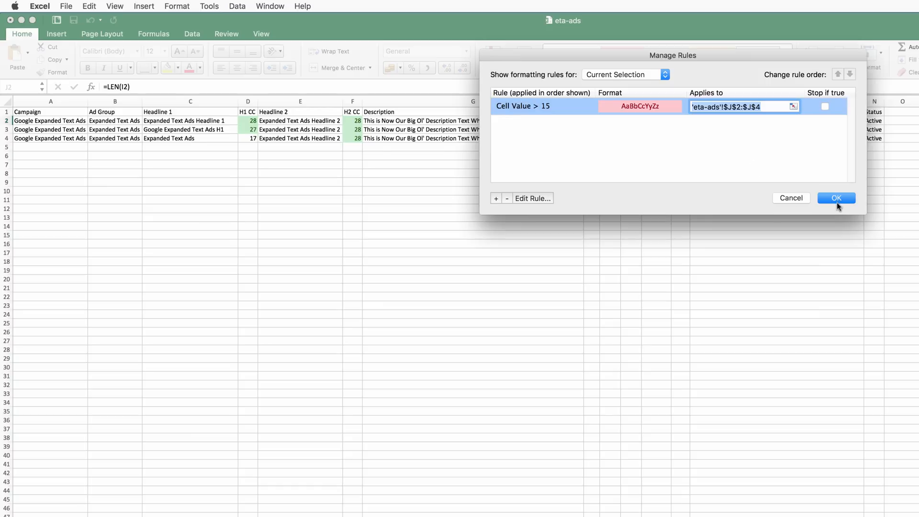
{"action": "left_click", "coordinate": [837, 197]}
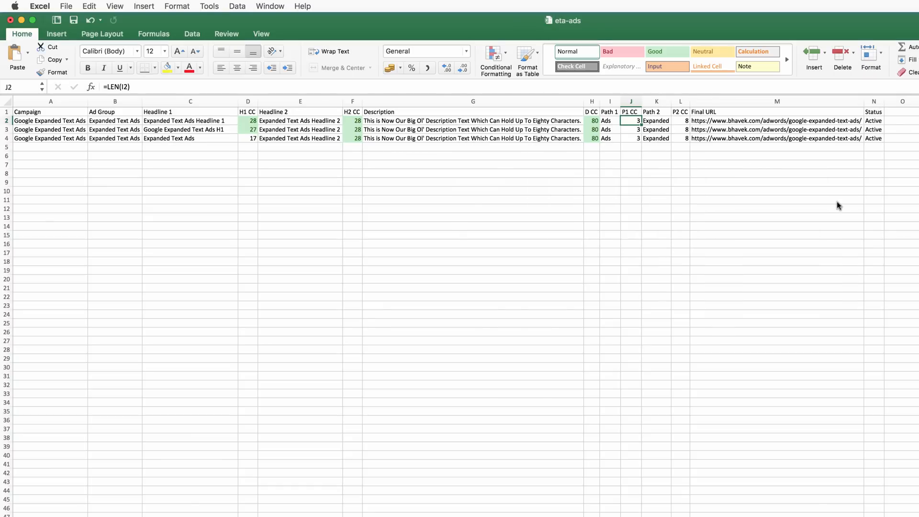
Step: Carry the P1 CC colouring onto the P2 CC counts in L2:L4
{"action": "left_click_drag", "start_coordinate": [638, 121], "coordinate": [638, 138]}
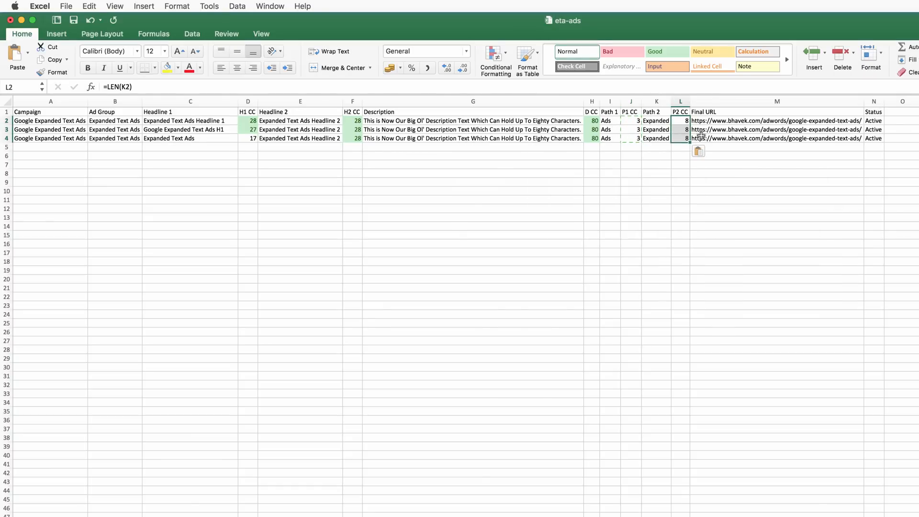
{"action": "mouse_move", "coordinate": [691, 200]}
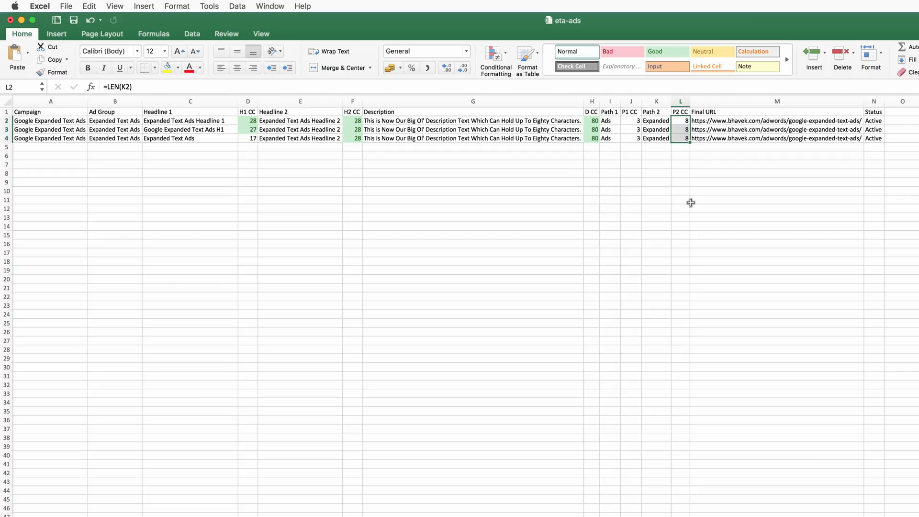
{"action": "mouse_move", "coordinate": [418, 129]}
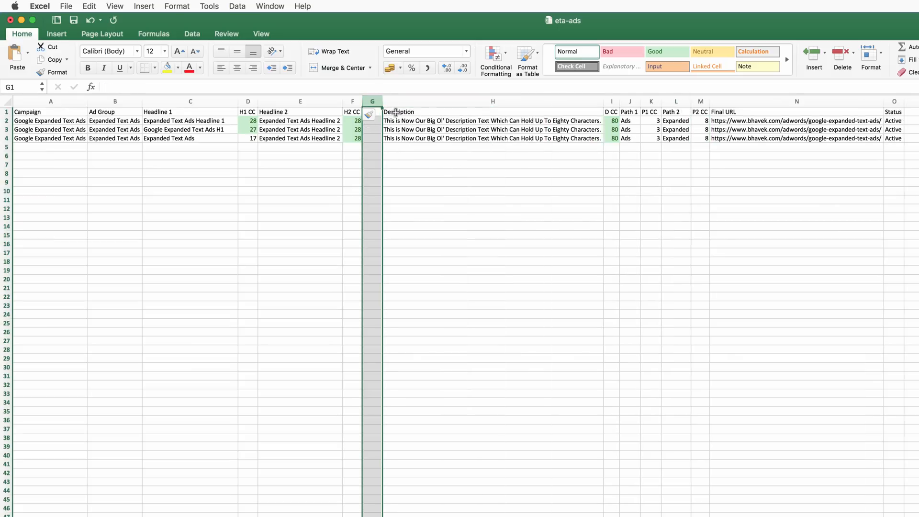
Step: Head the new column H1 + H2 CC and enter =LEN(C2)+LEN(E2) in G2
{"action": "type", "text": "H1 + H2 CC"}
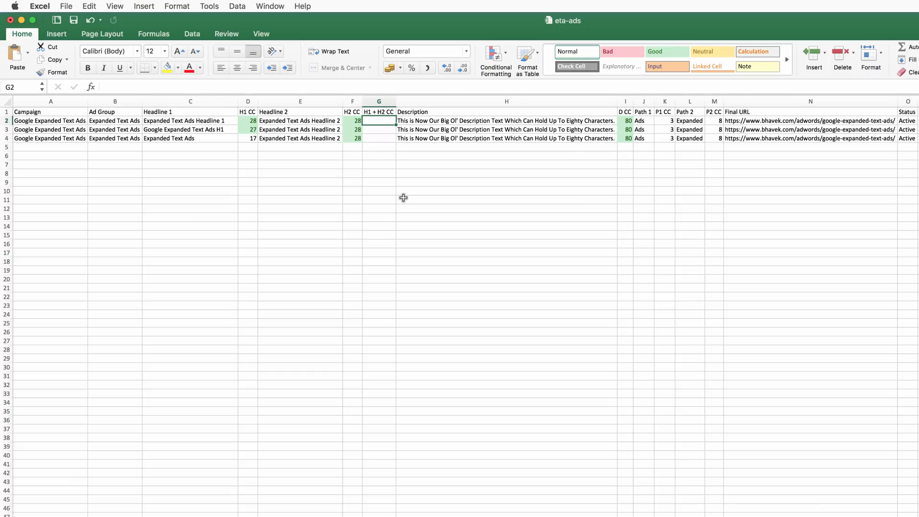
{"action": "type", "text": "=LEN("}
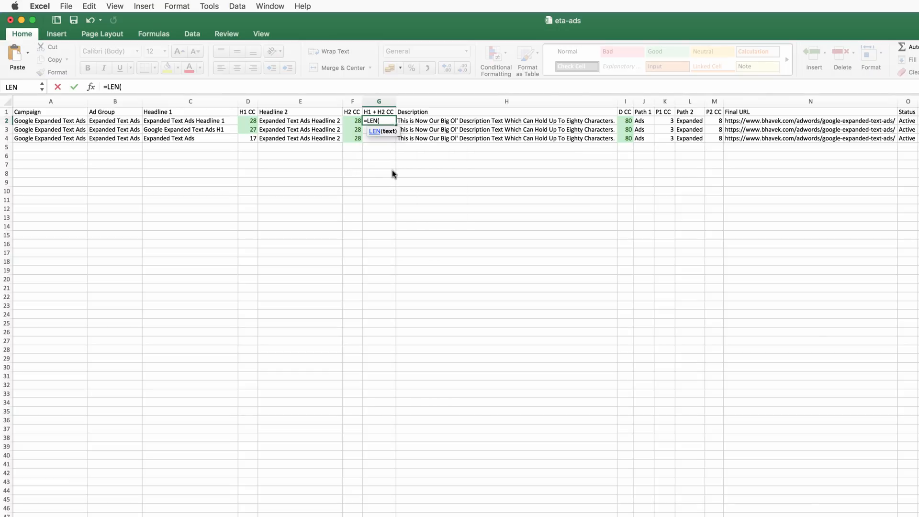
{"action": "left_click", "coordinate": [190, 121]}
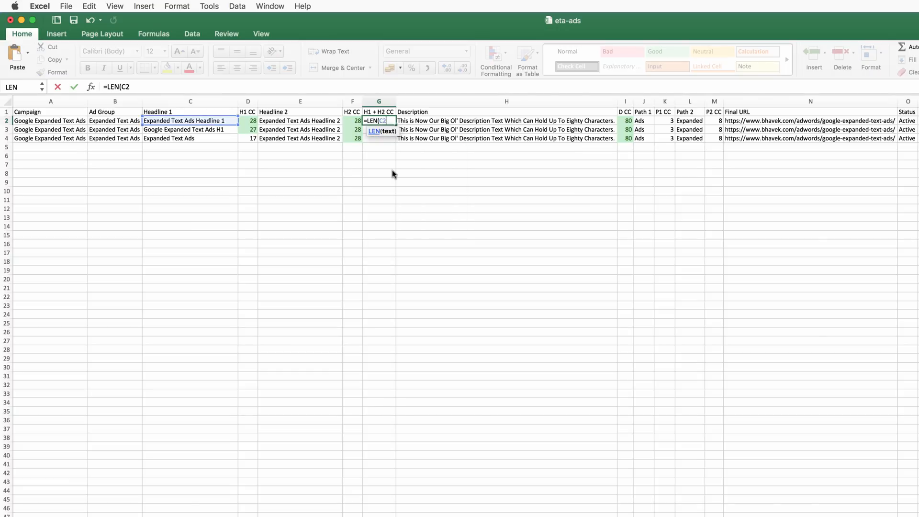
{"action": "type", "text": ")"}
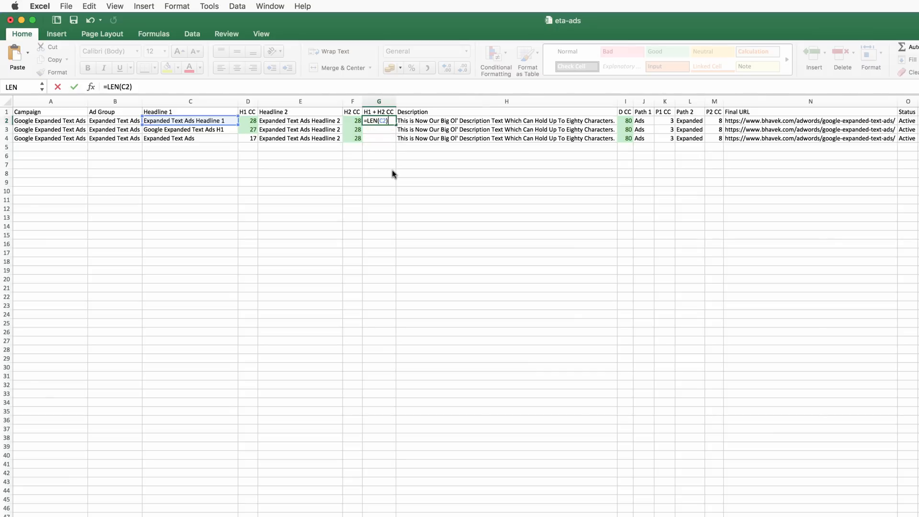
{"action": "type", "text": "+LEN("}
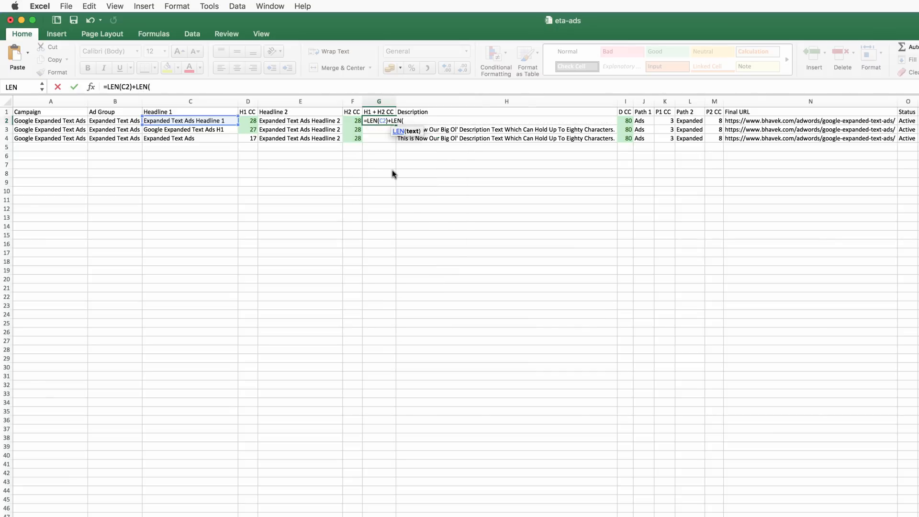
{"action": "key", "text": "Enter"}
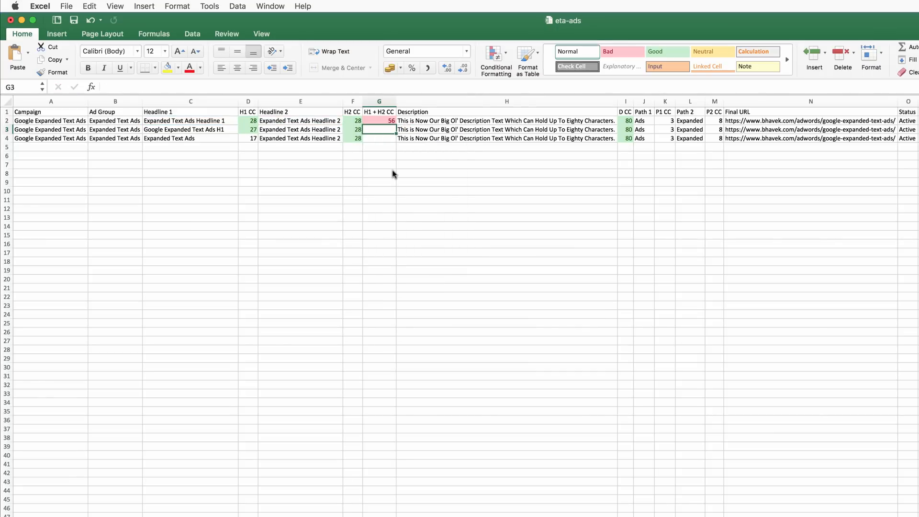
Step: Fill the combined headline length formula down to G4, giving 56, 55 and 45
{"action": "left_click", "coordinate": [380, 120]}
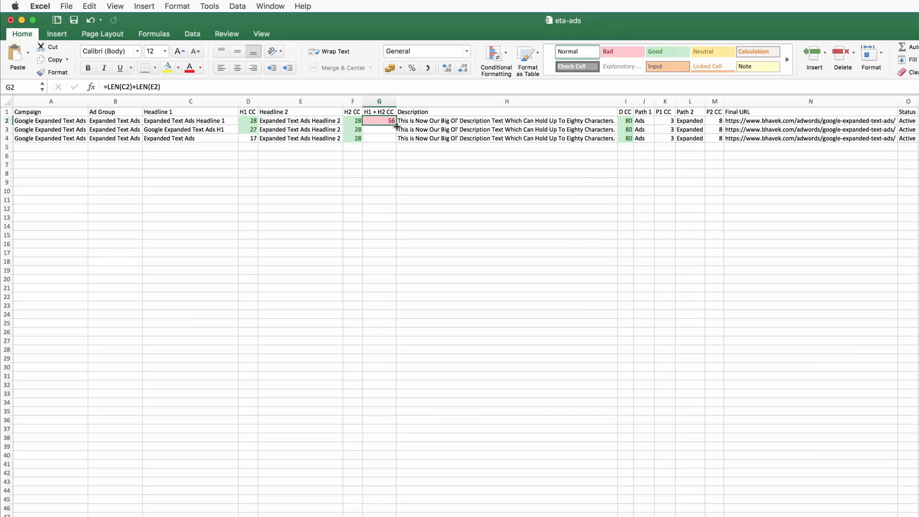
{"action": "left_click_drag", "start_coordinate": [379, 120], "coordinate": [379, 138]}
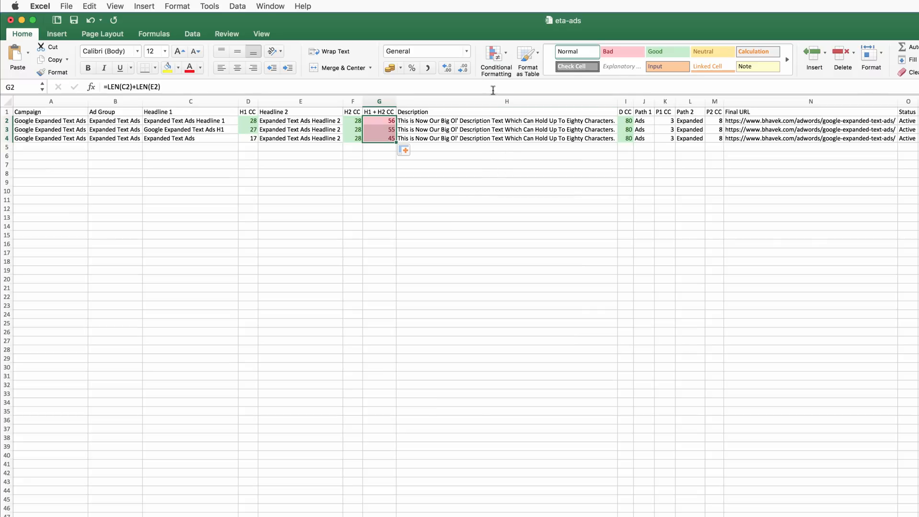
Step: Clear the old rules and colour combined counts above 33 light red
{"action": "left_click", "coordinate": [493, 53]}
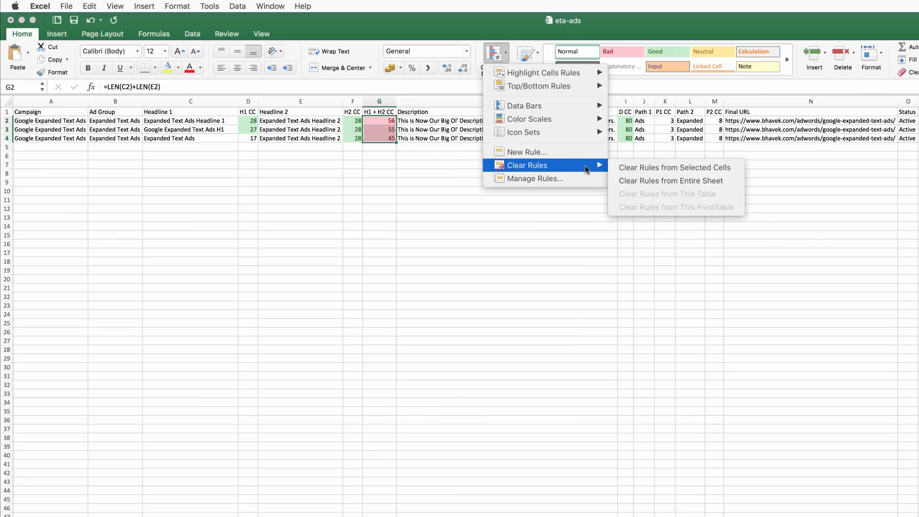
{"action": "left_click", "coordinate": [673, 167]}
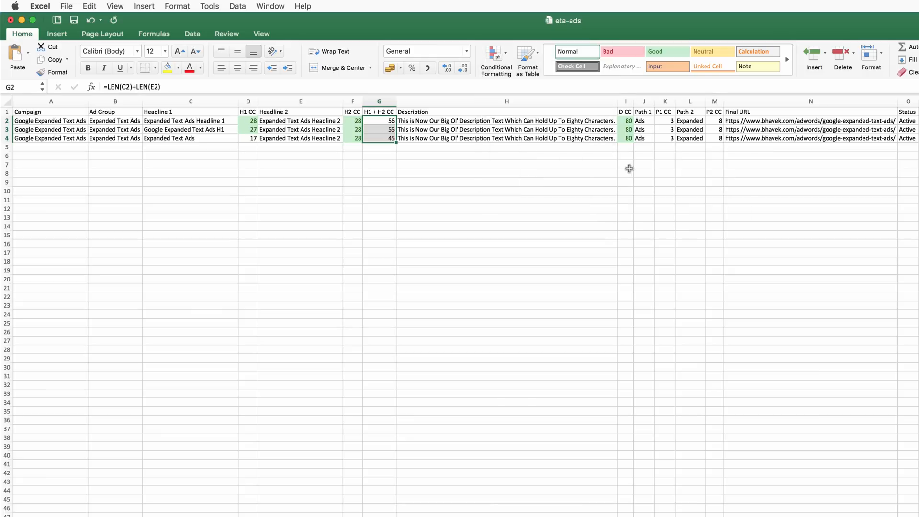
{"action": "left_click", "coordinate": [496, 60]}
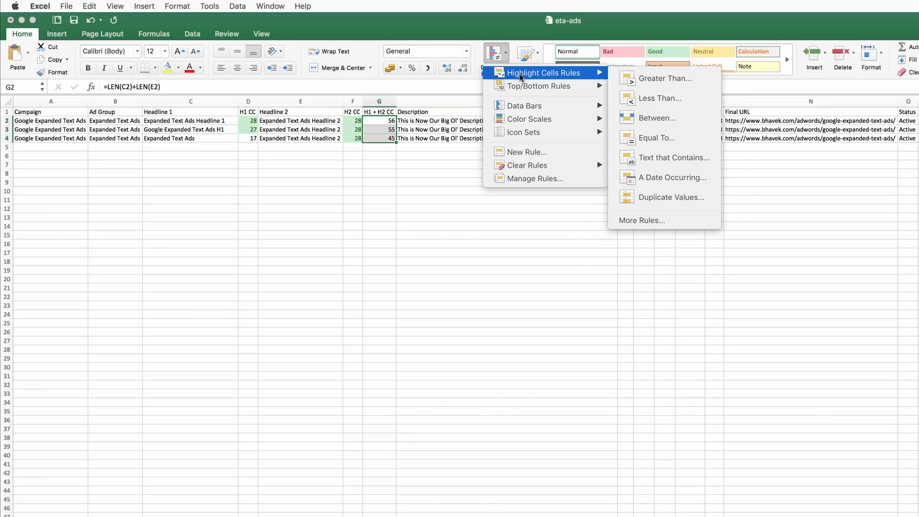
{"action": "mouse_move", "coordinate": [584, 77]}
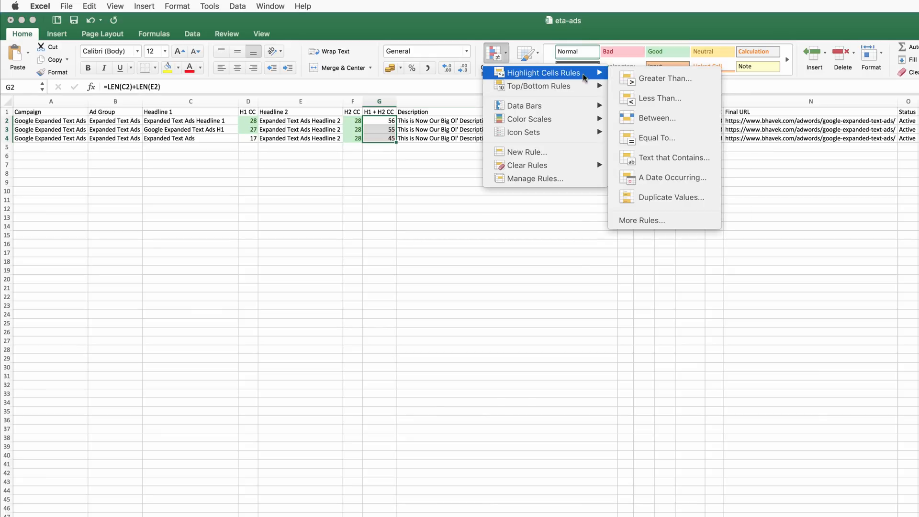
{"action": "left_click", "coordinate": [665, 78]}
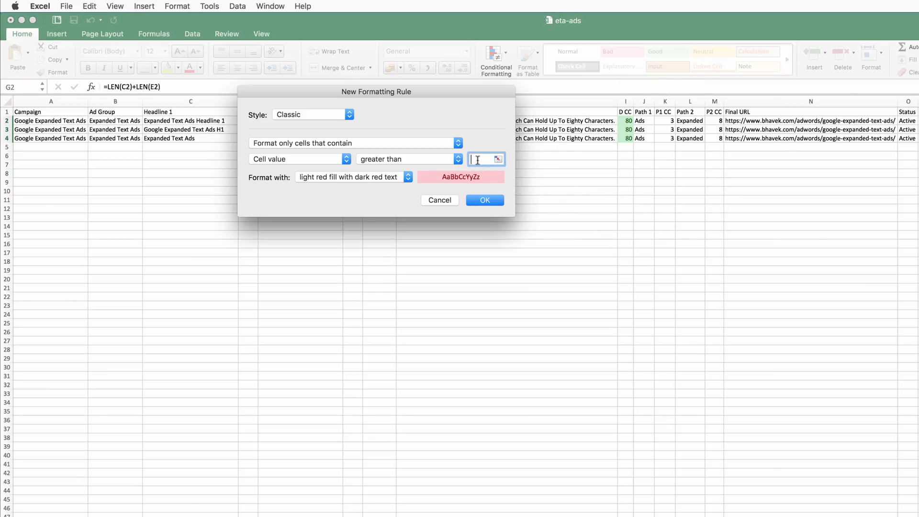
{"action": "type", "text": "33"}
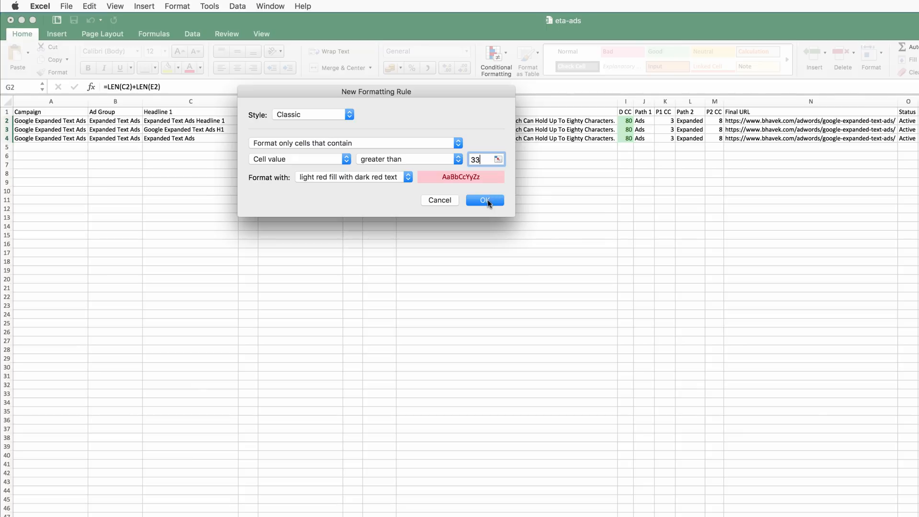
{"action": "left_click", "coordinate": [484, 200]}
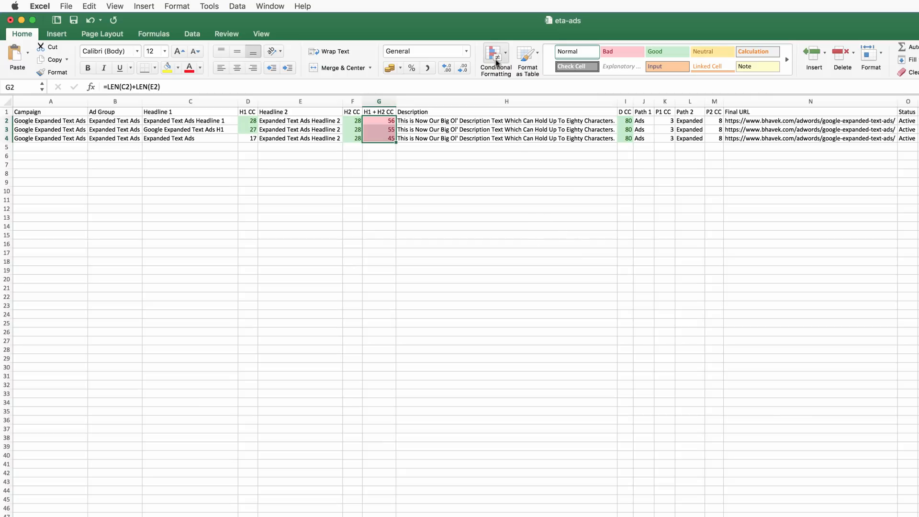
Step: Colour combined counts below 33 with green fill and dark green text
{"action": "left_click", "coordinate": [493, 56]}
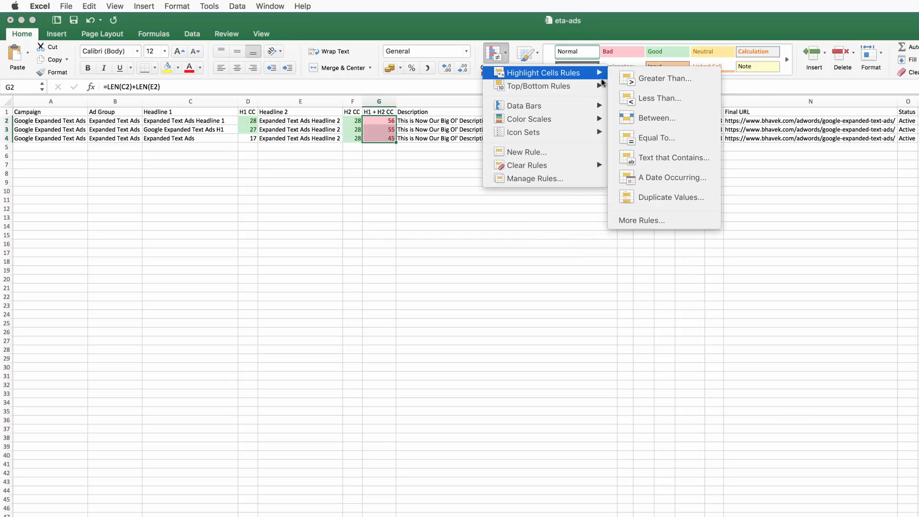
{"action": "left_click", "coordinate": [658, 97]}
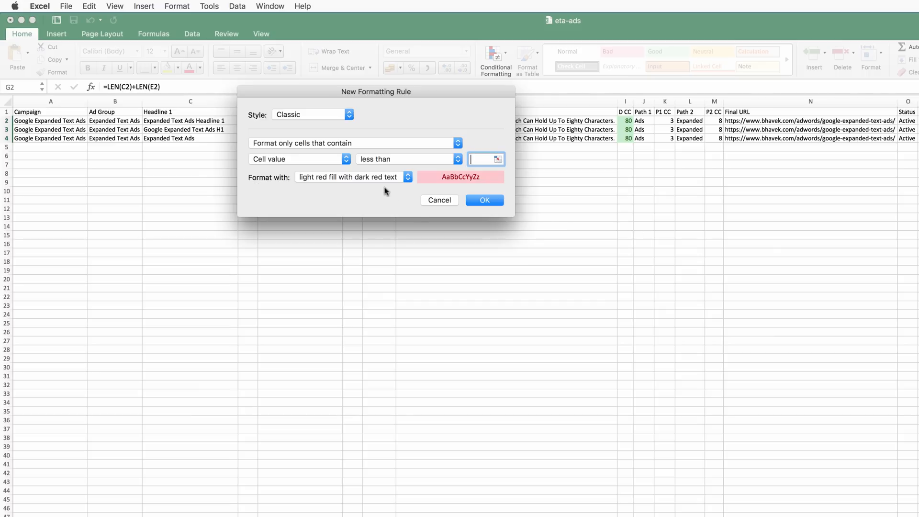
{"action": "left_click", "coordinate": [408, 177]}
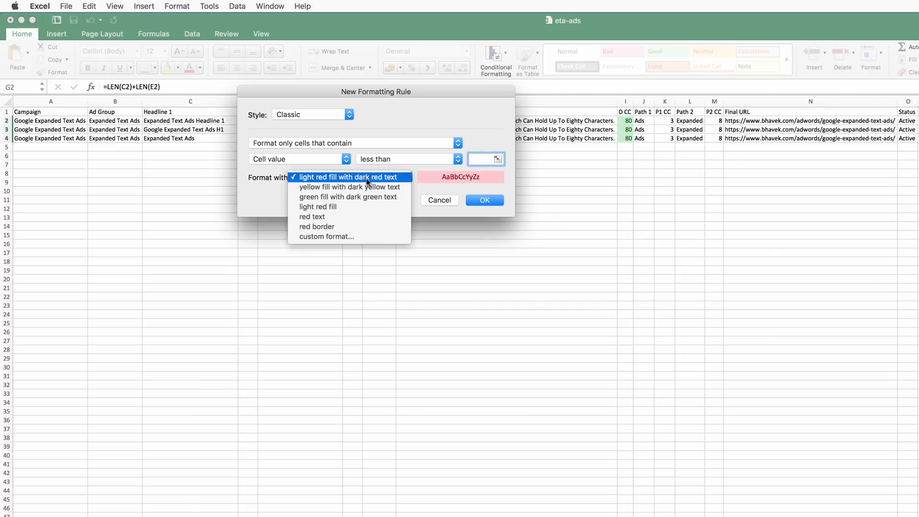
{"action": "left_click", "coordinate": [347, 197]}
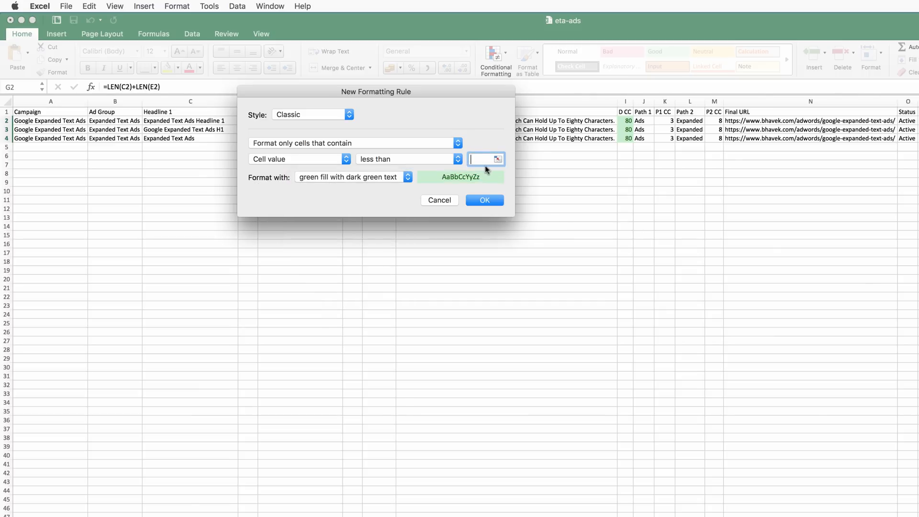
{"action": "type", "text": "33"}
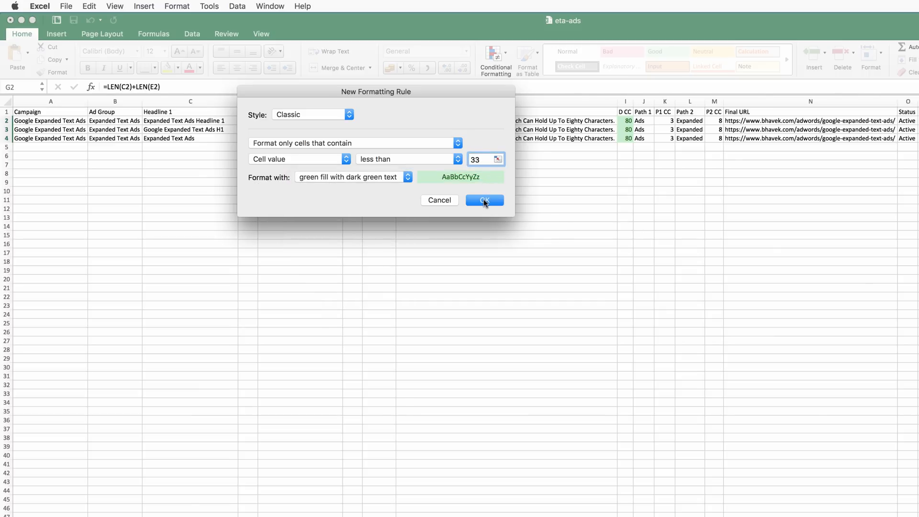
{"action": "left_click", "coordinate": [484, 200]}
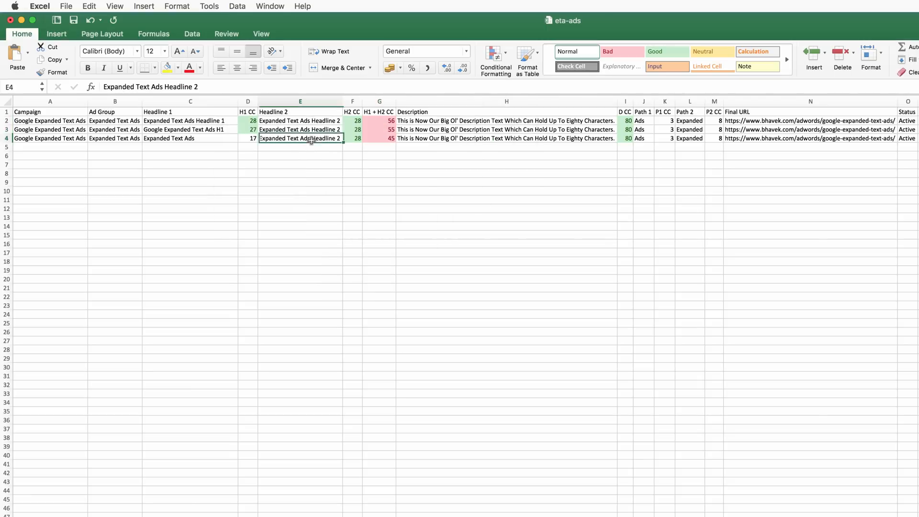
Step: Set the third ad's Headline 2 to Learn More, then return to AdWords Editor
{"action": "type", "text": "Learn More"}
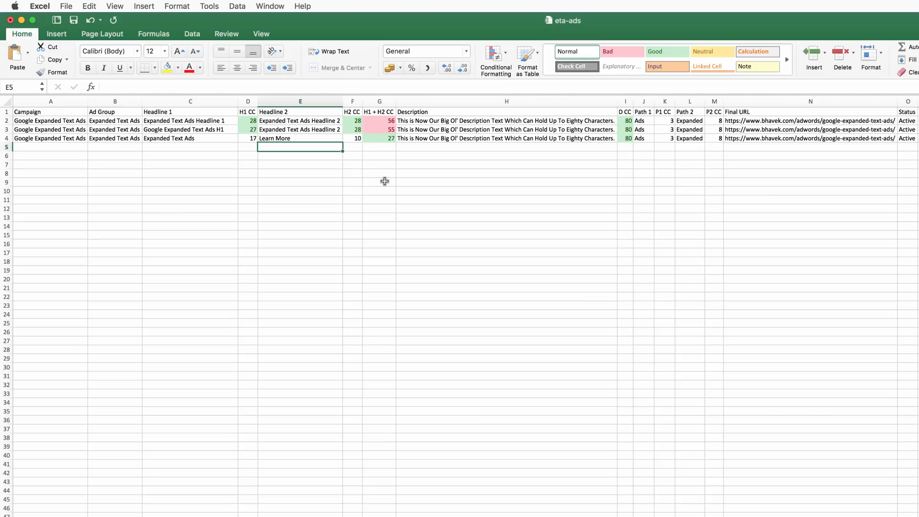
{"action": "mouse_move", "coordinate": [368, 178]}
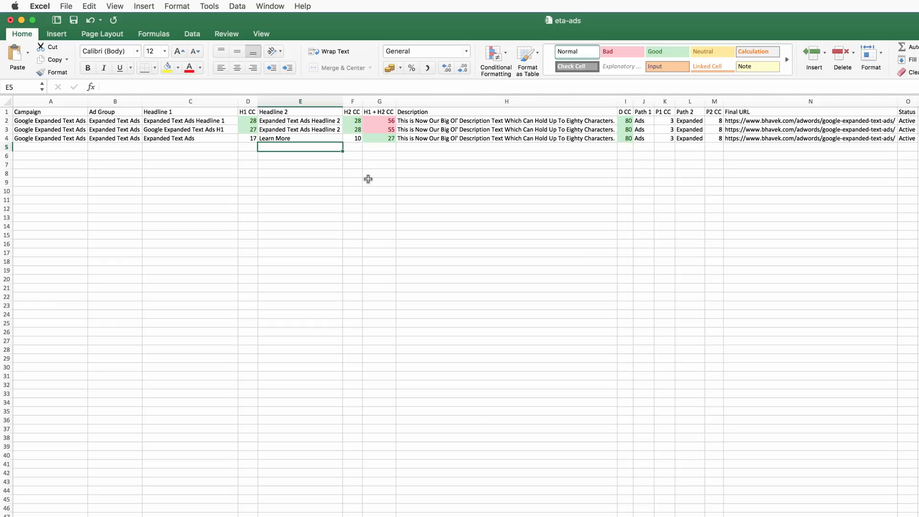
{"action": "mouse_move", "coordinate": [351, 174]}
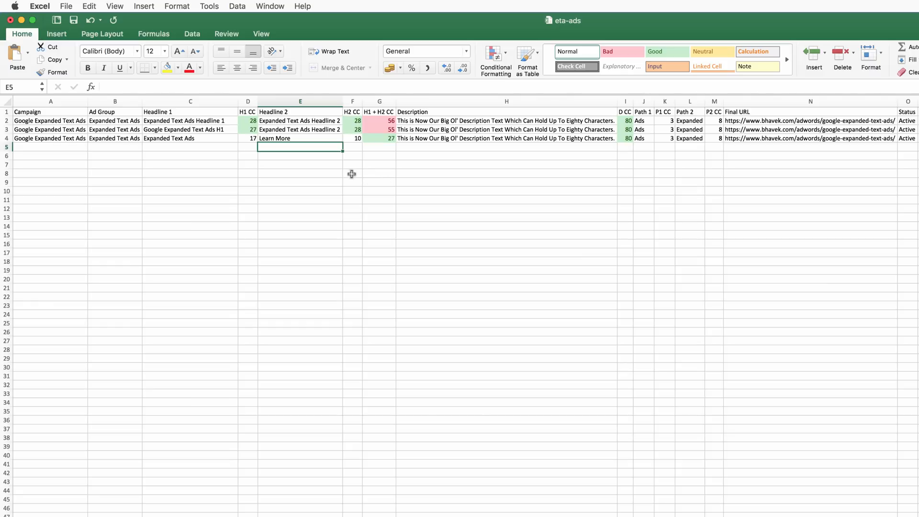
{"action": "left_click", "coordinate": [70, 20]}
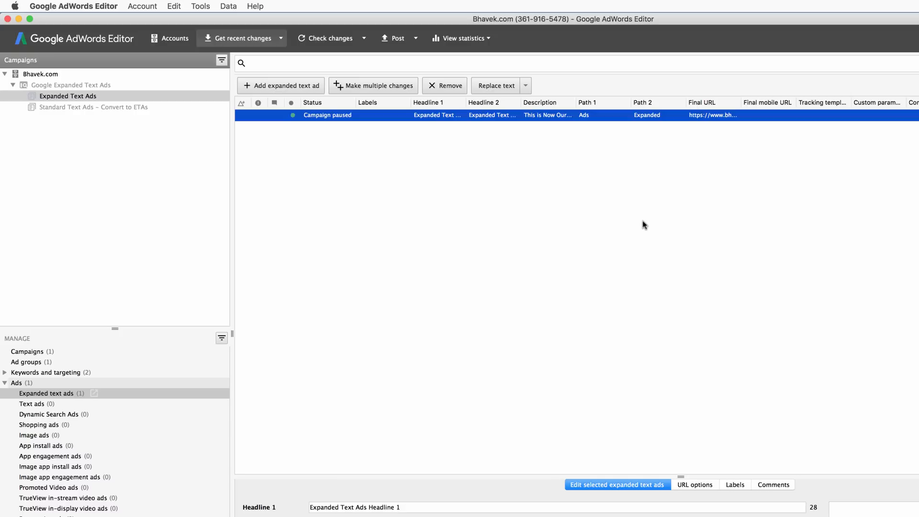
{"action": "mouse_move", "coordinate": [309, 162]}
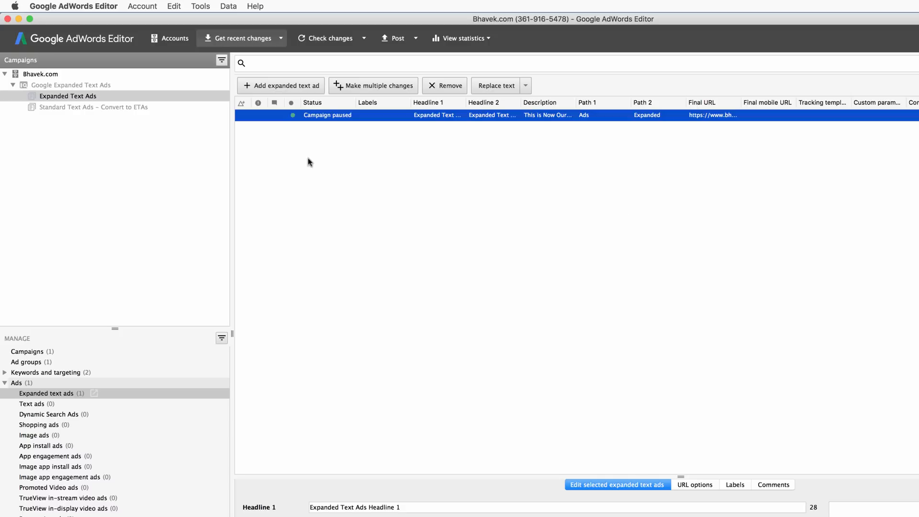
Step: Import eta-ads.csv via Account > Import > From file and finish to review changes
{"action": "left_click", "coordinate": [142, 6]}
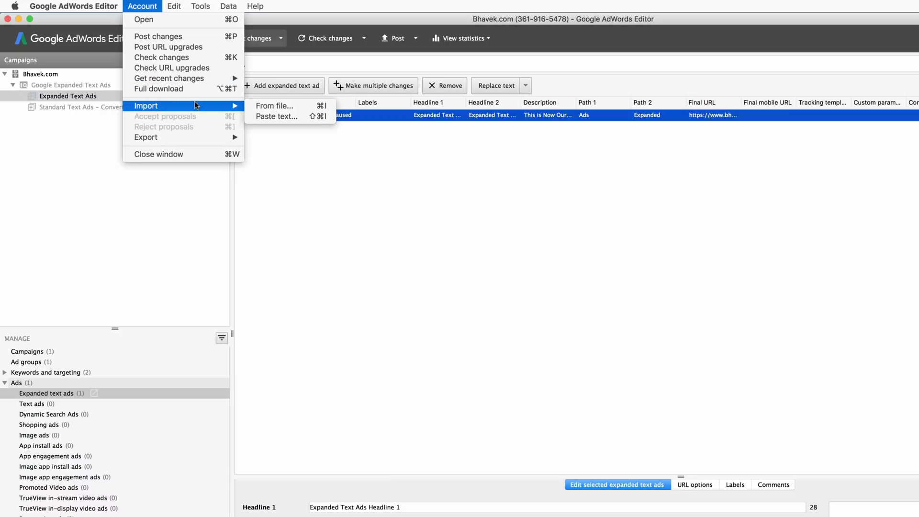
{"action": "left_click", "coordinate": [274, 106]}
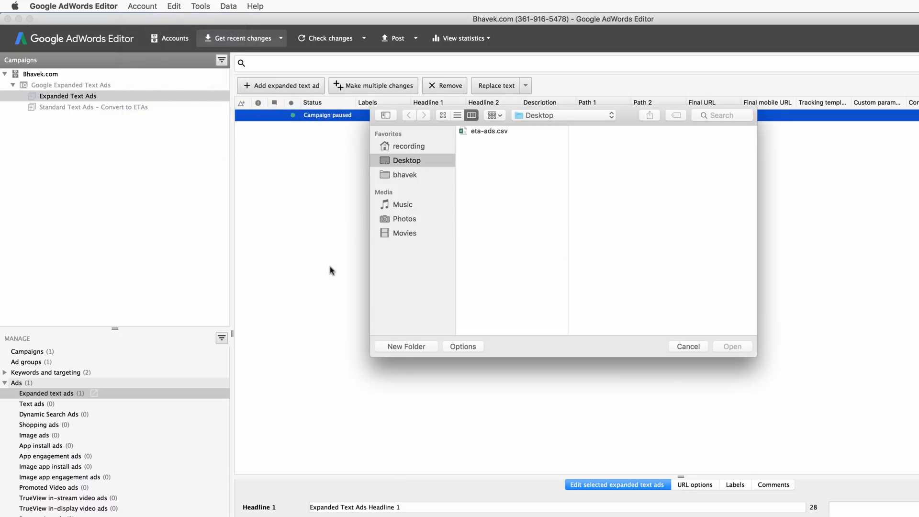
{"action": "left_click", "coordinate": [488, 131]}
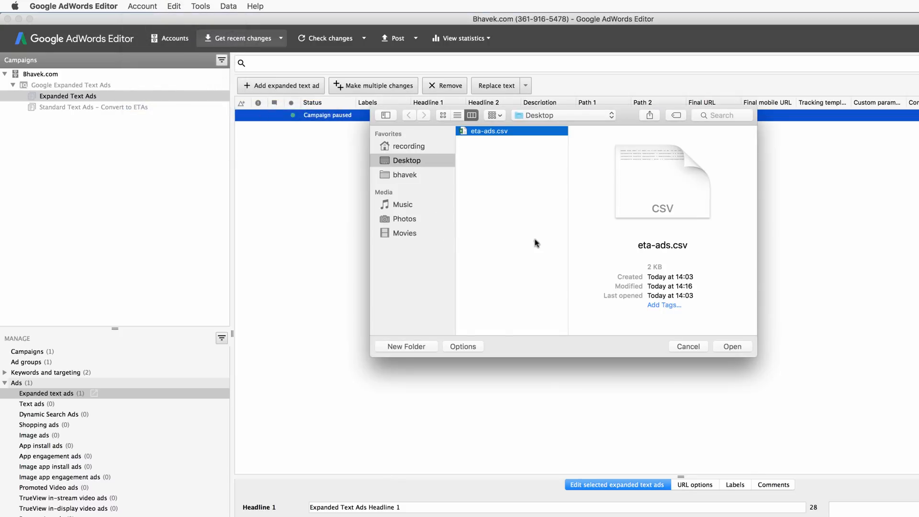
{"action": "left_click", "coordinate": [733, 346]}
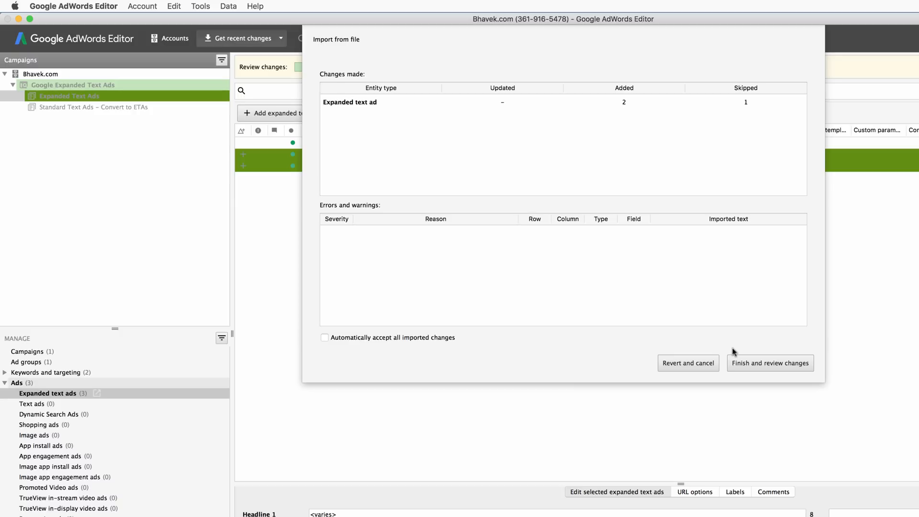
{"action": "left_click", "coordinate": [769, 363]}
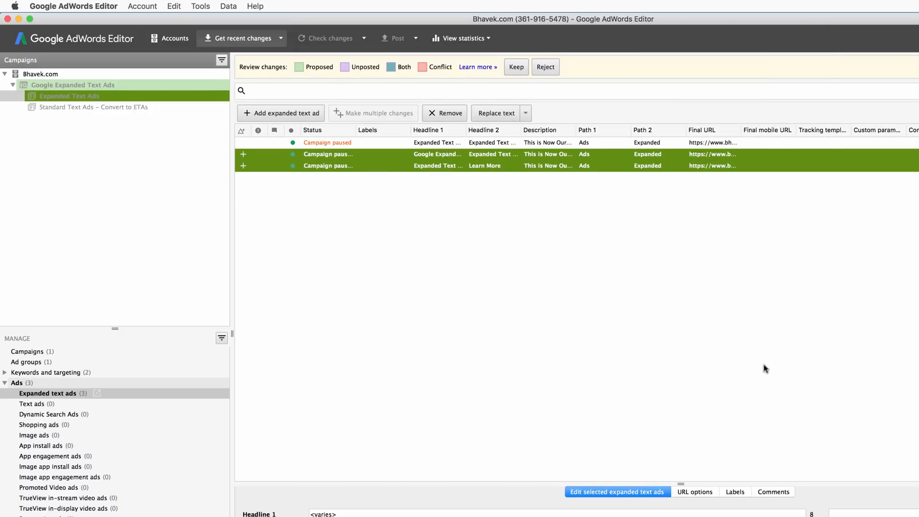